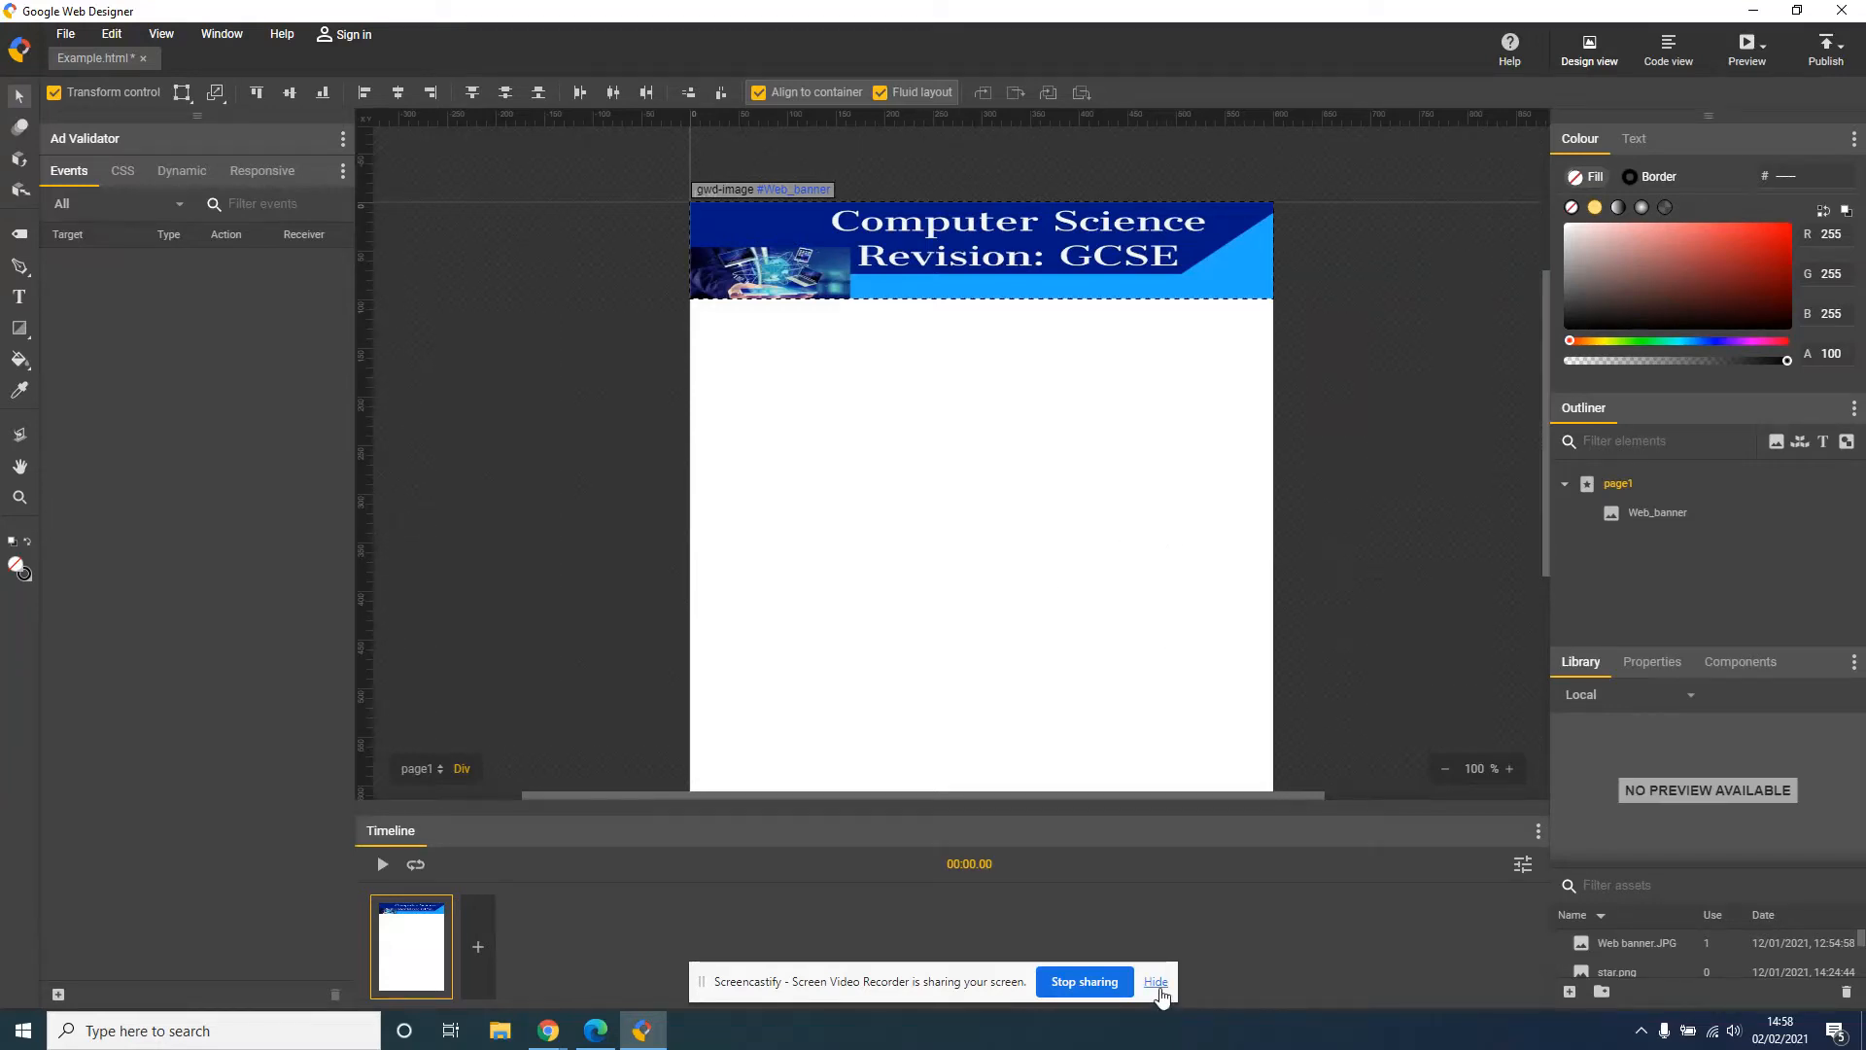
Dismiss the Screencastify sharing bar to return to the Example.html banner page
{"action": "left_click", "coordinate": [1152, 980]}
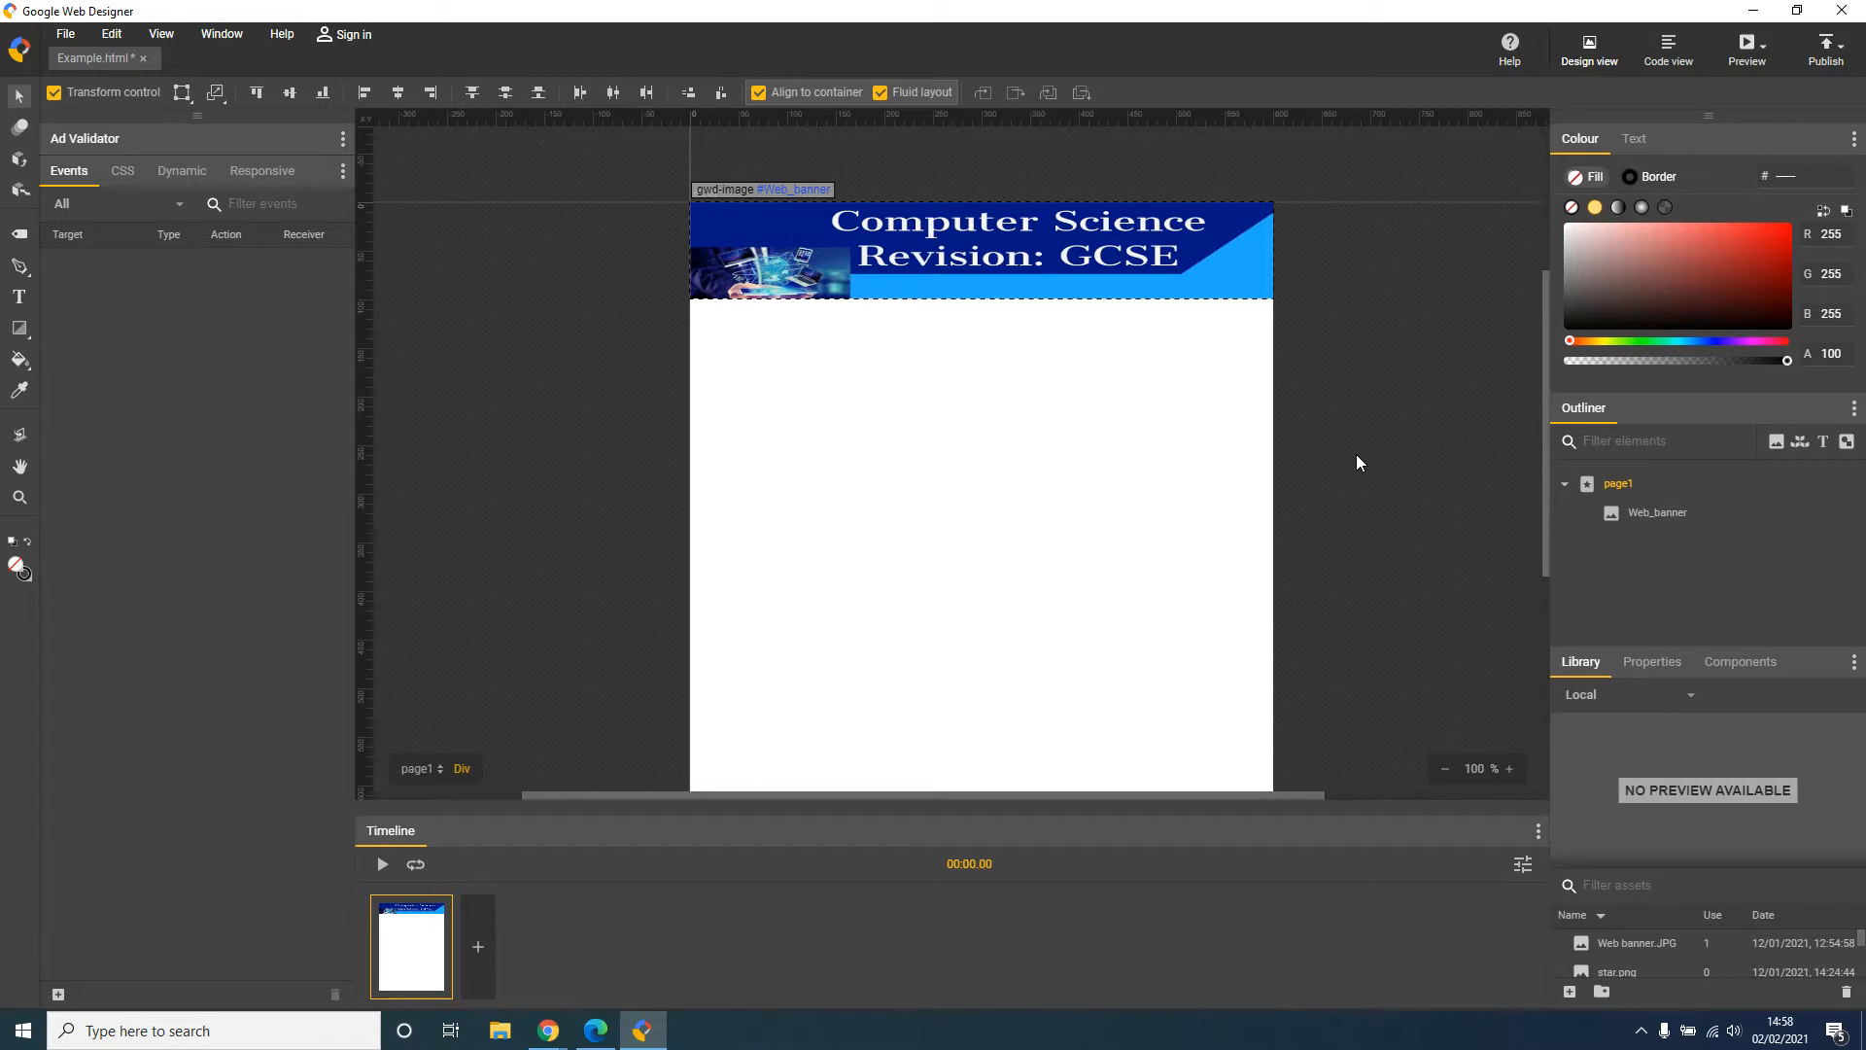
{"action": "mouse_move", "coordinate": [616, 1031]}
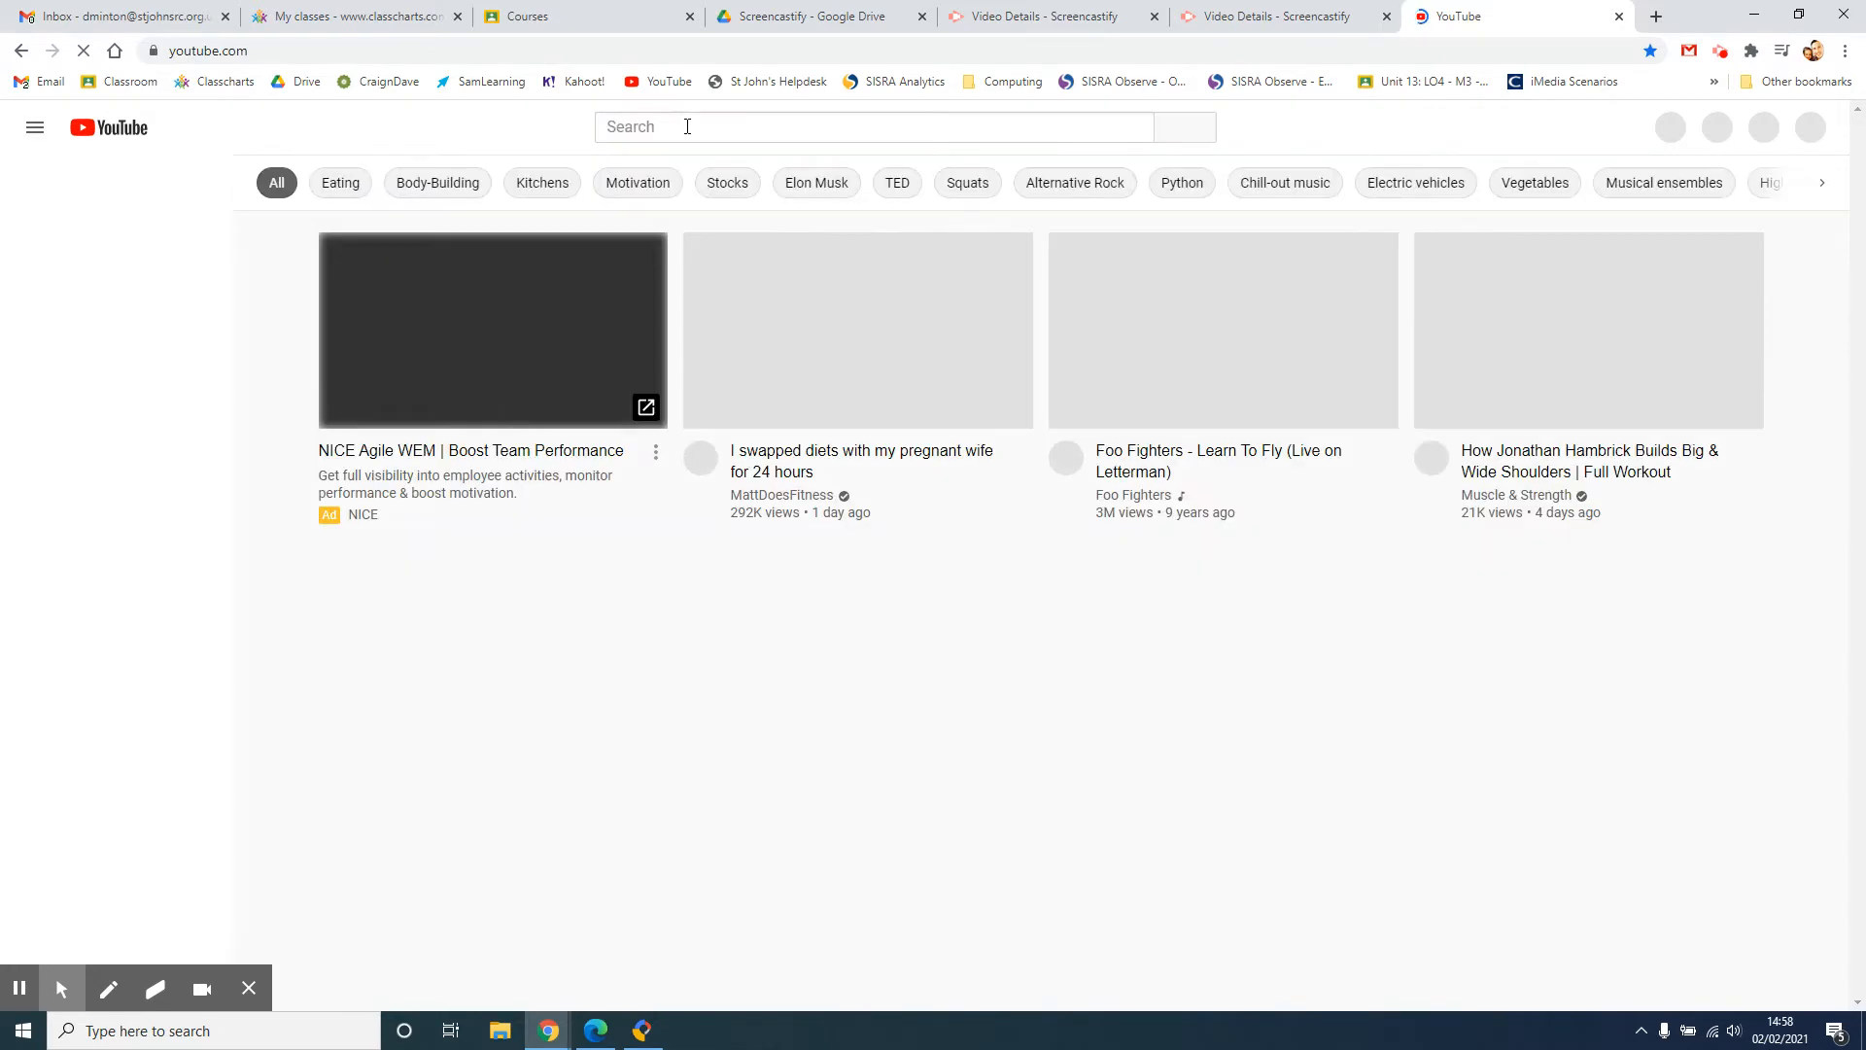
Search 'craig' on YouTube, go to the Craig'n'Dave channel and scroll to its GCSE J277 playlists
{"action": "type", "text": "craigndave"}
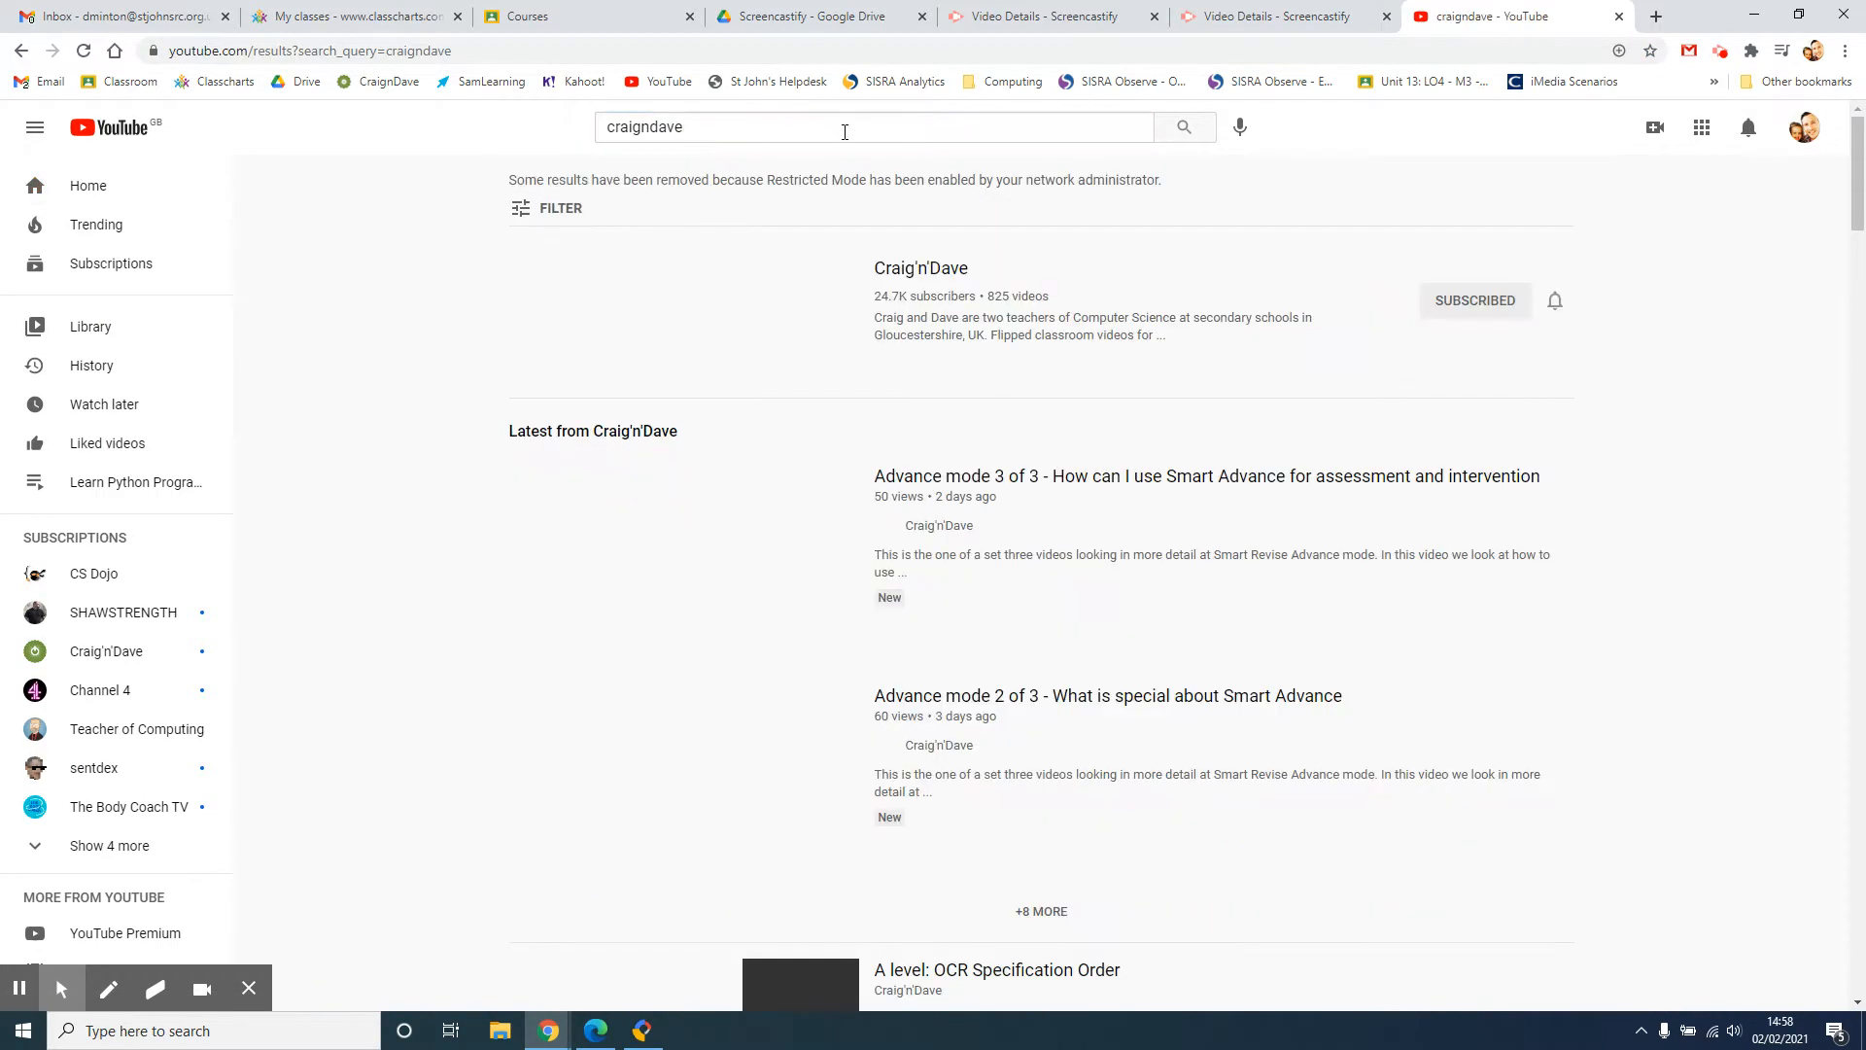
{"action": "left_click", "coordinate": [919, 268]}
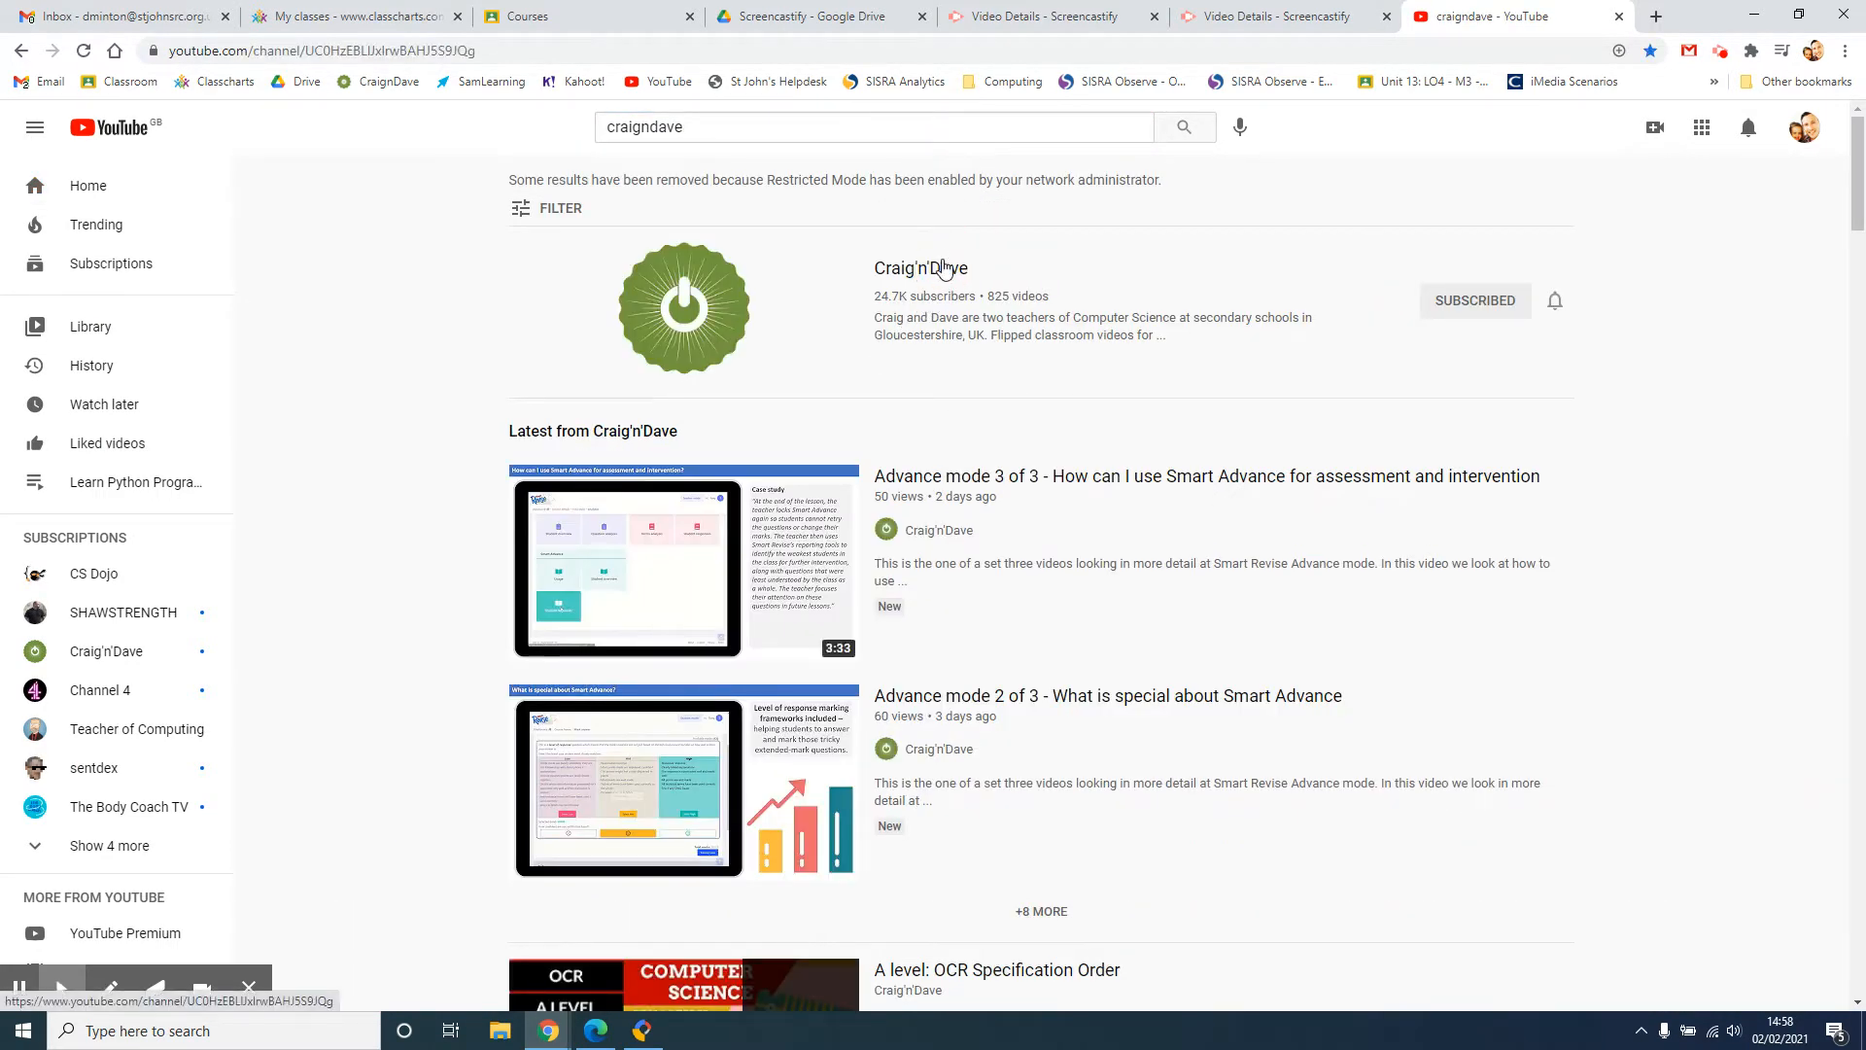
{"action": "left_click", "coordinate": [919, 269]}
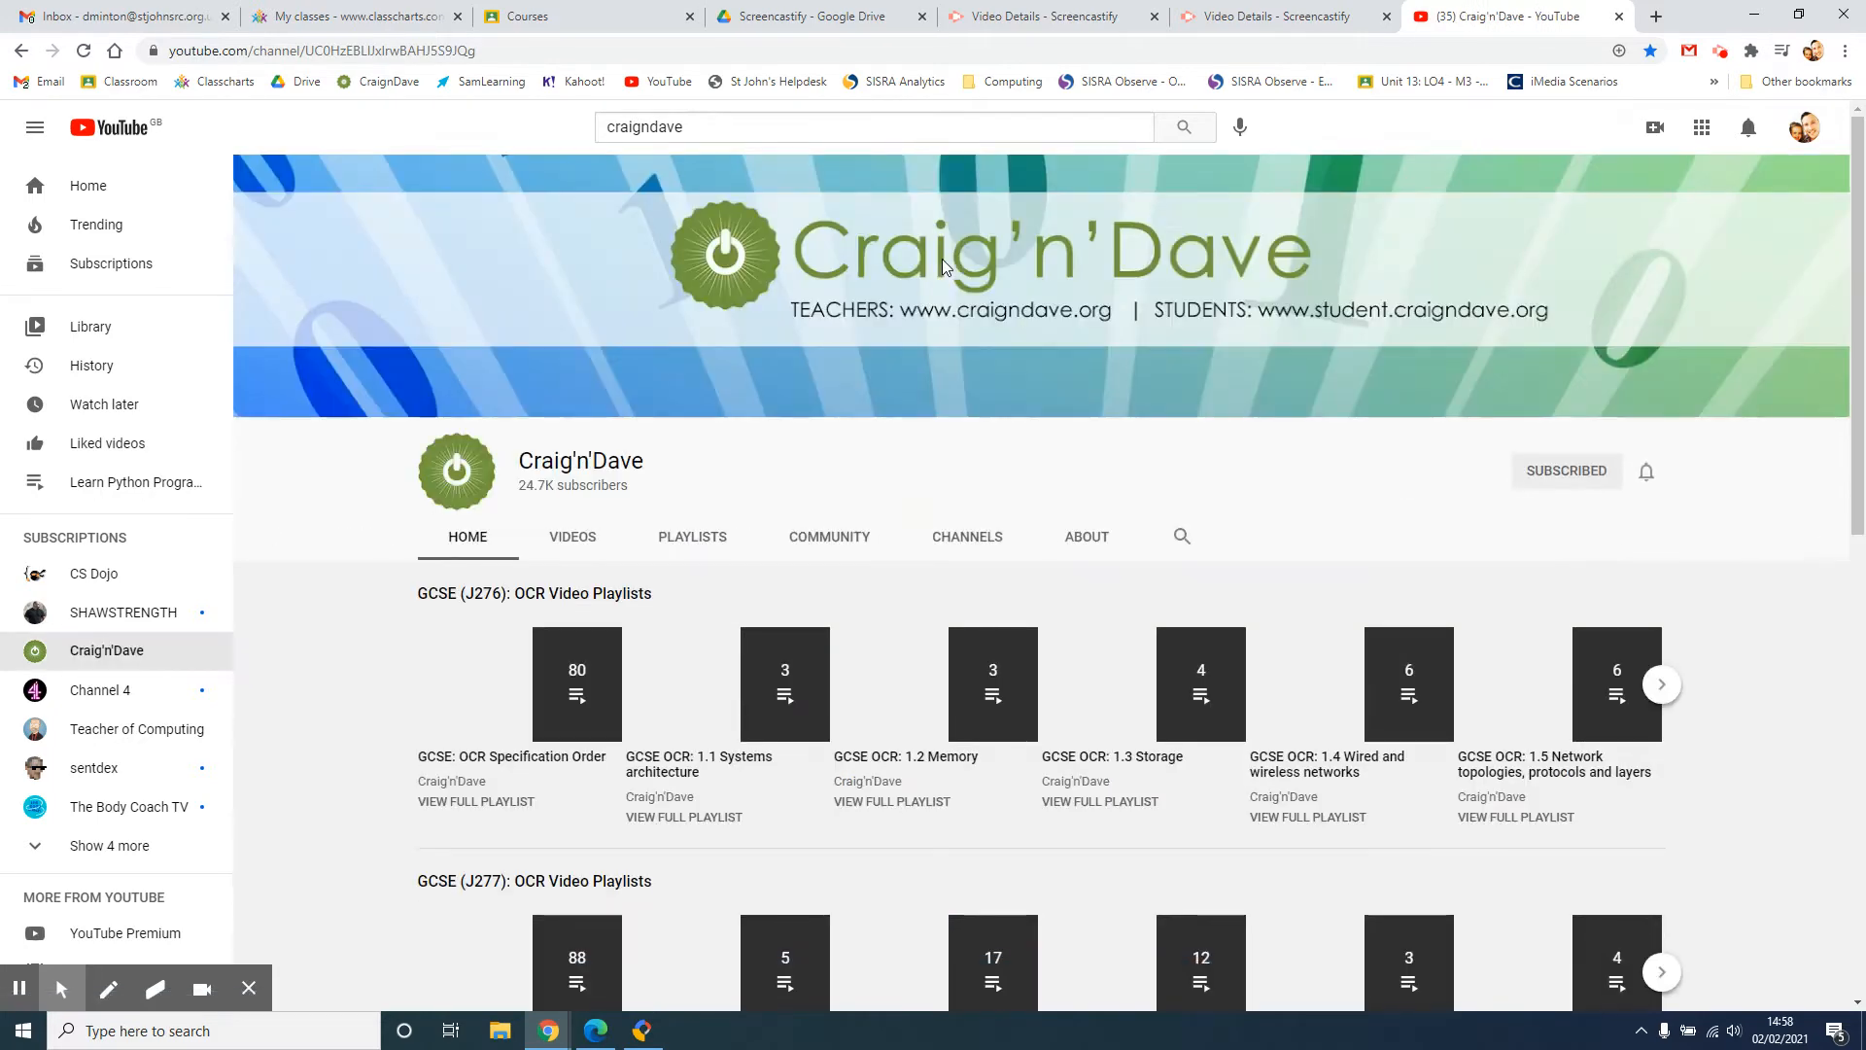
{"action": "scroll", "scroll_direction": "down", "scroll_amount": 3}
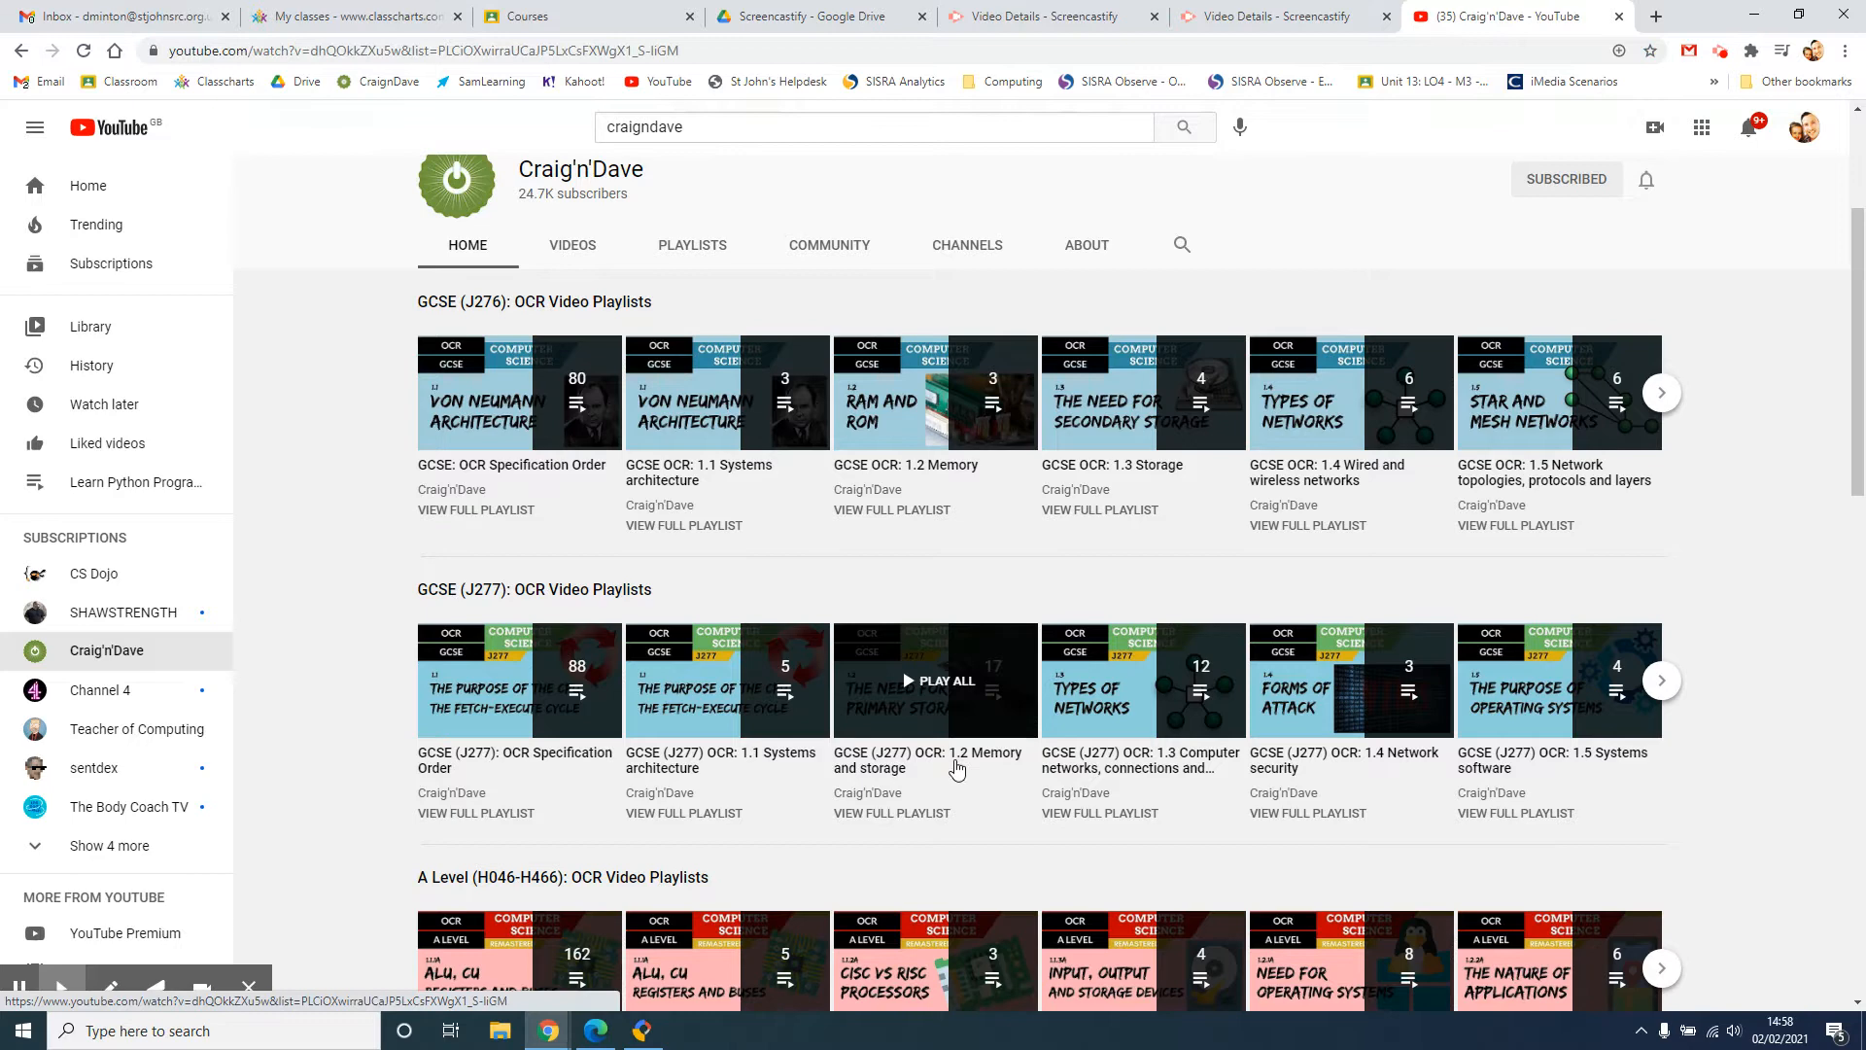
Copy the share link of the J277 1.2 primary storage video and minimise Chrome
{"action": "left_click", "coordinate": [935, 680]}
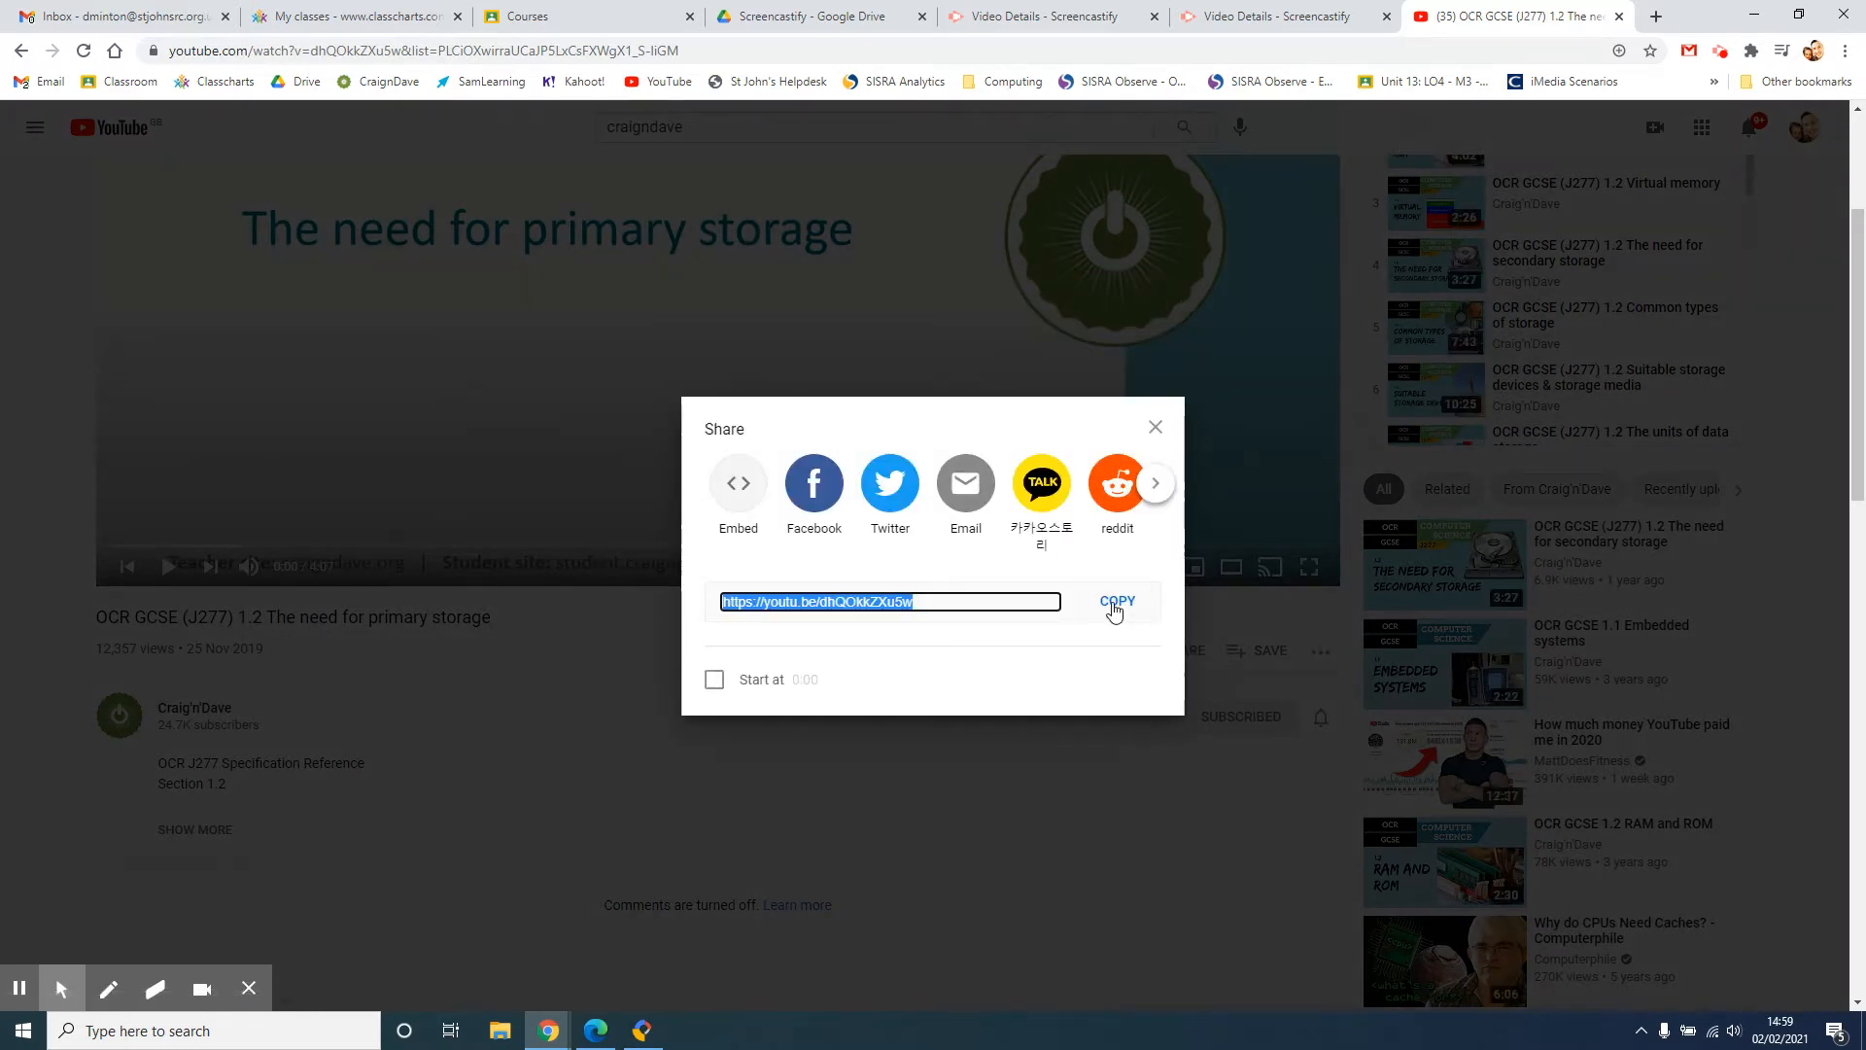
{"action": "left_click", "coordinate": [1153, 426]}
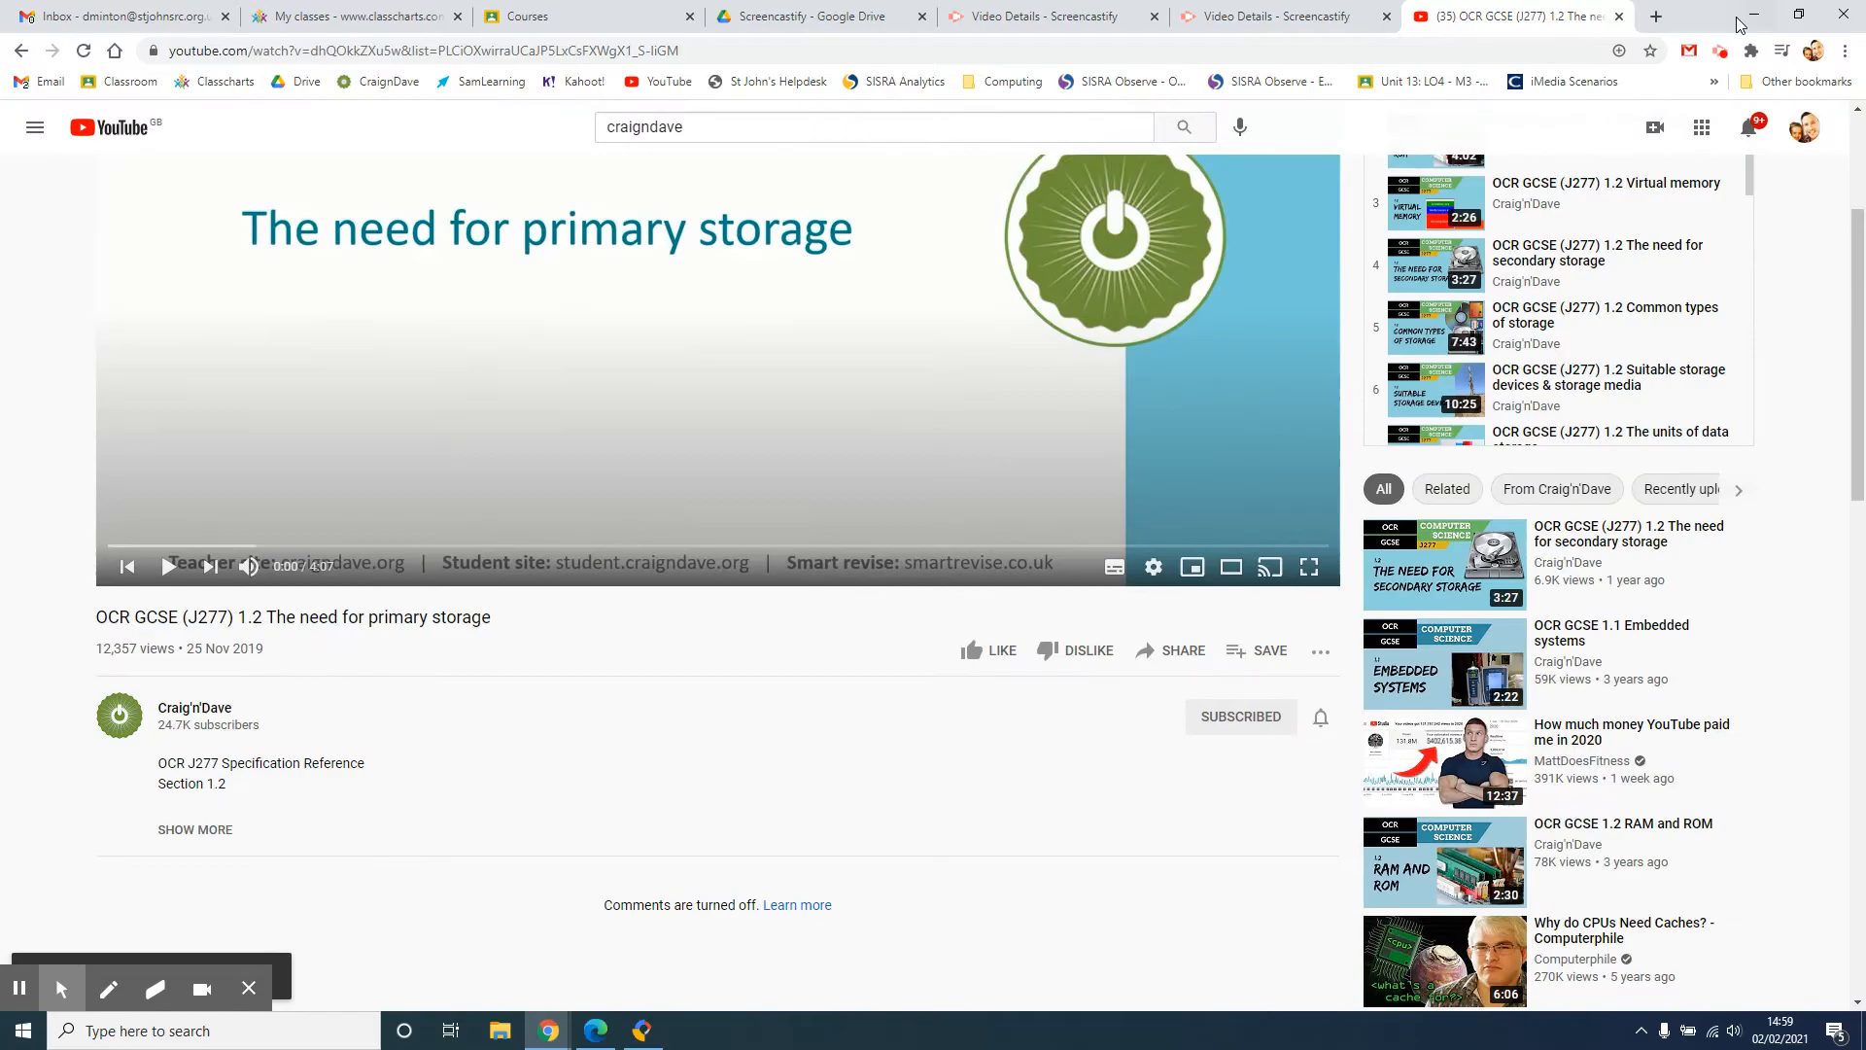
{"action": "left_click", "coordinate": [640, 1030]}
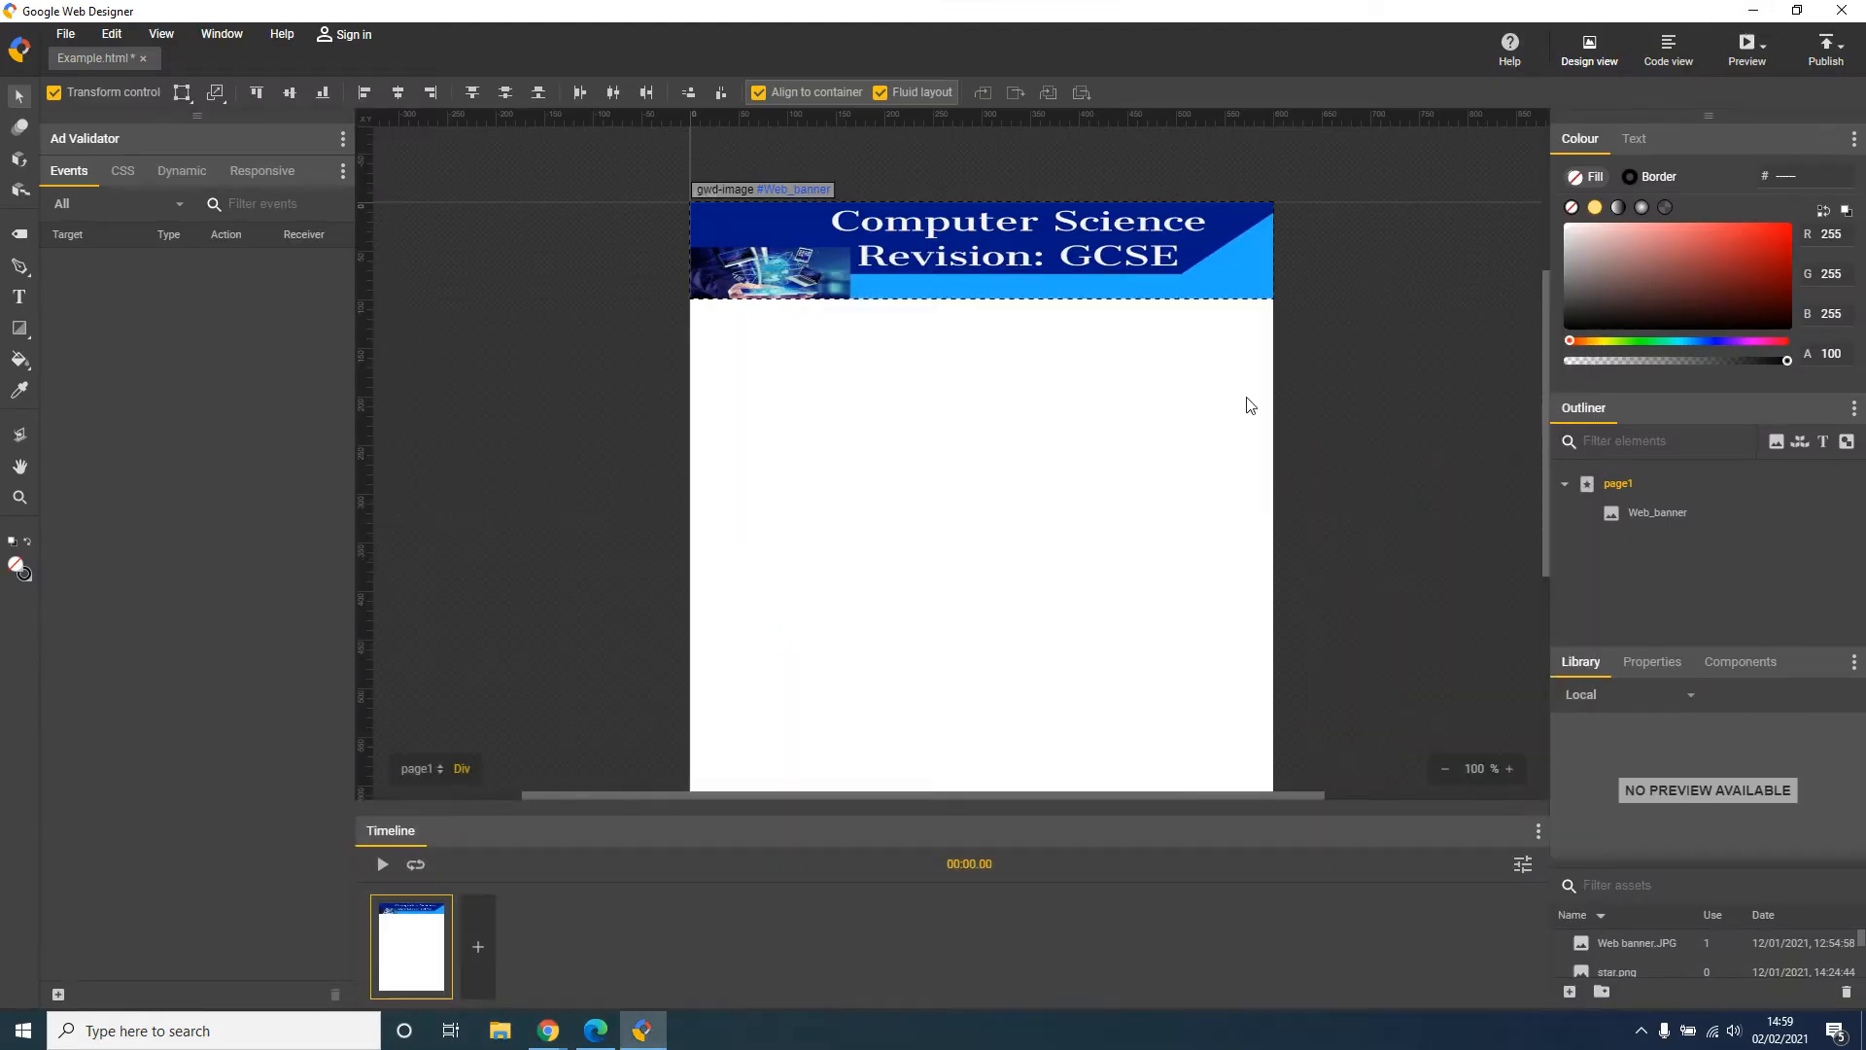
{"action": "mouse_move", "coordinate": [750, 169]}
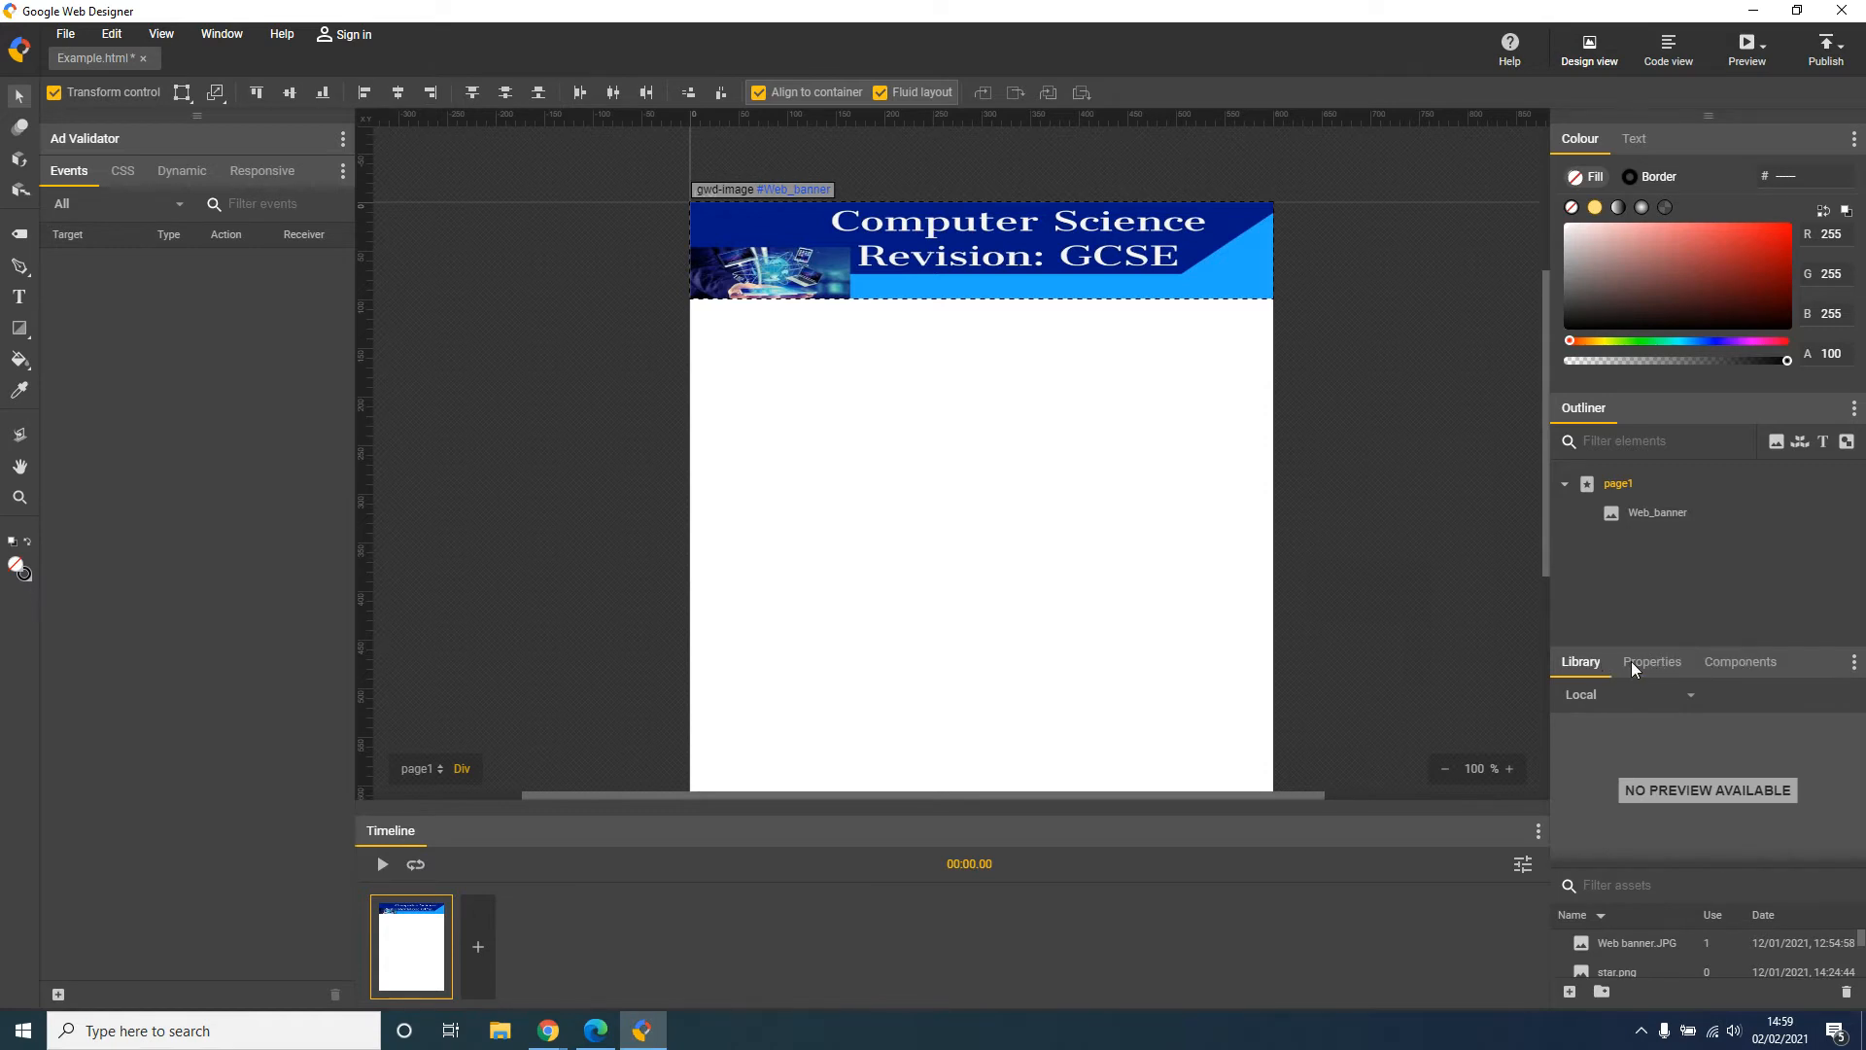
Show the Components library listing Interaction and Galleries components
{"action": "left_click", "coordinate": [1738, 660]}
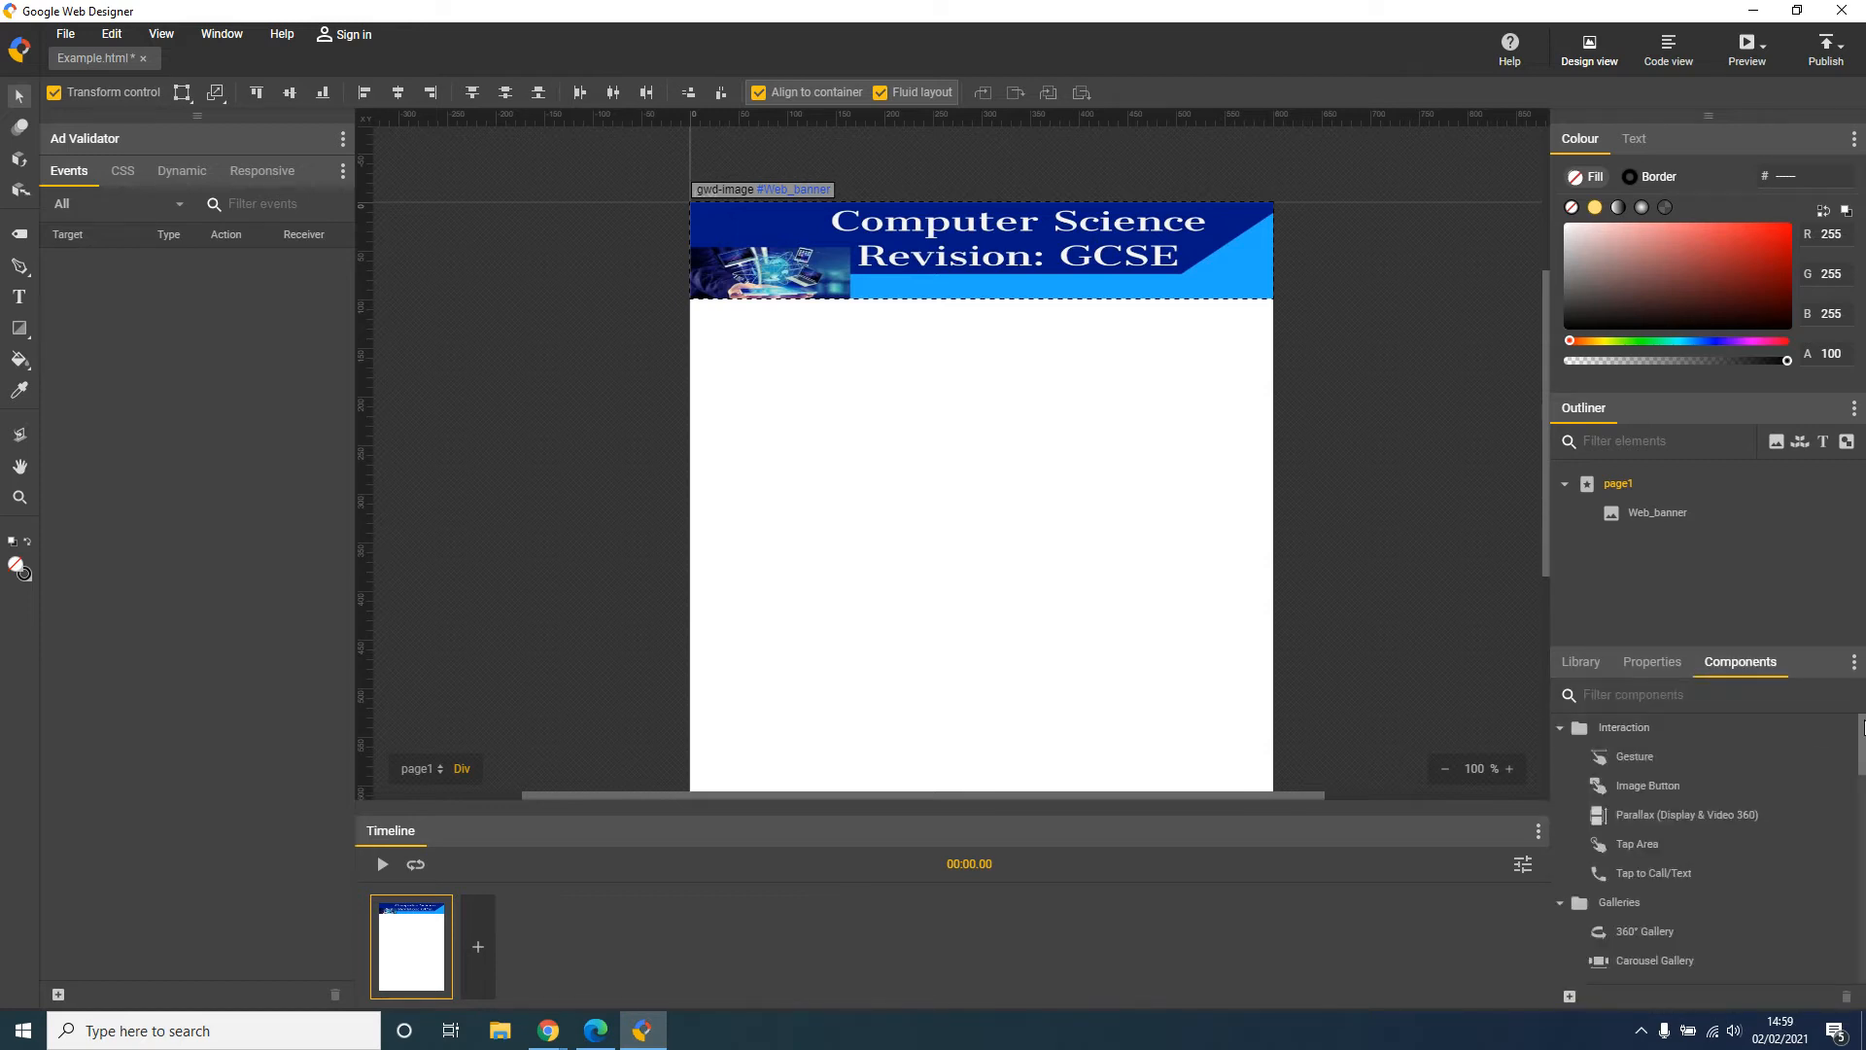
Place a YouTube component on the stage, resized and centred below the banner
{"action": "scroll", "scroll_direction": "down", "scroll_amount": 3}
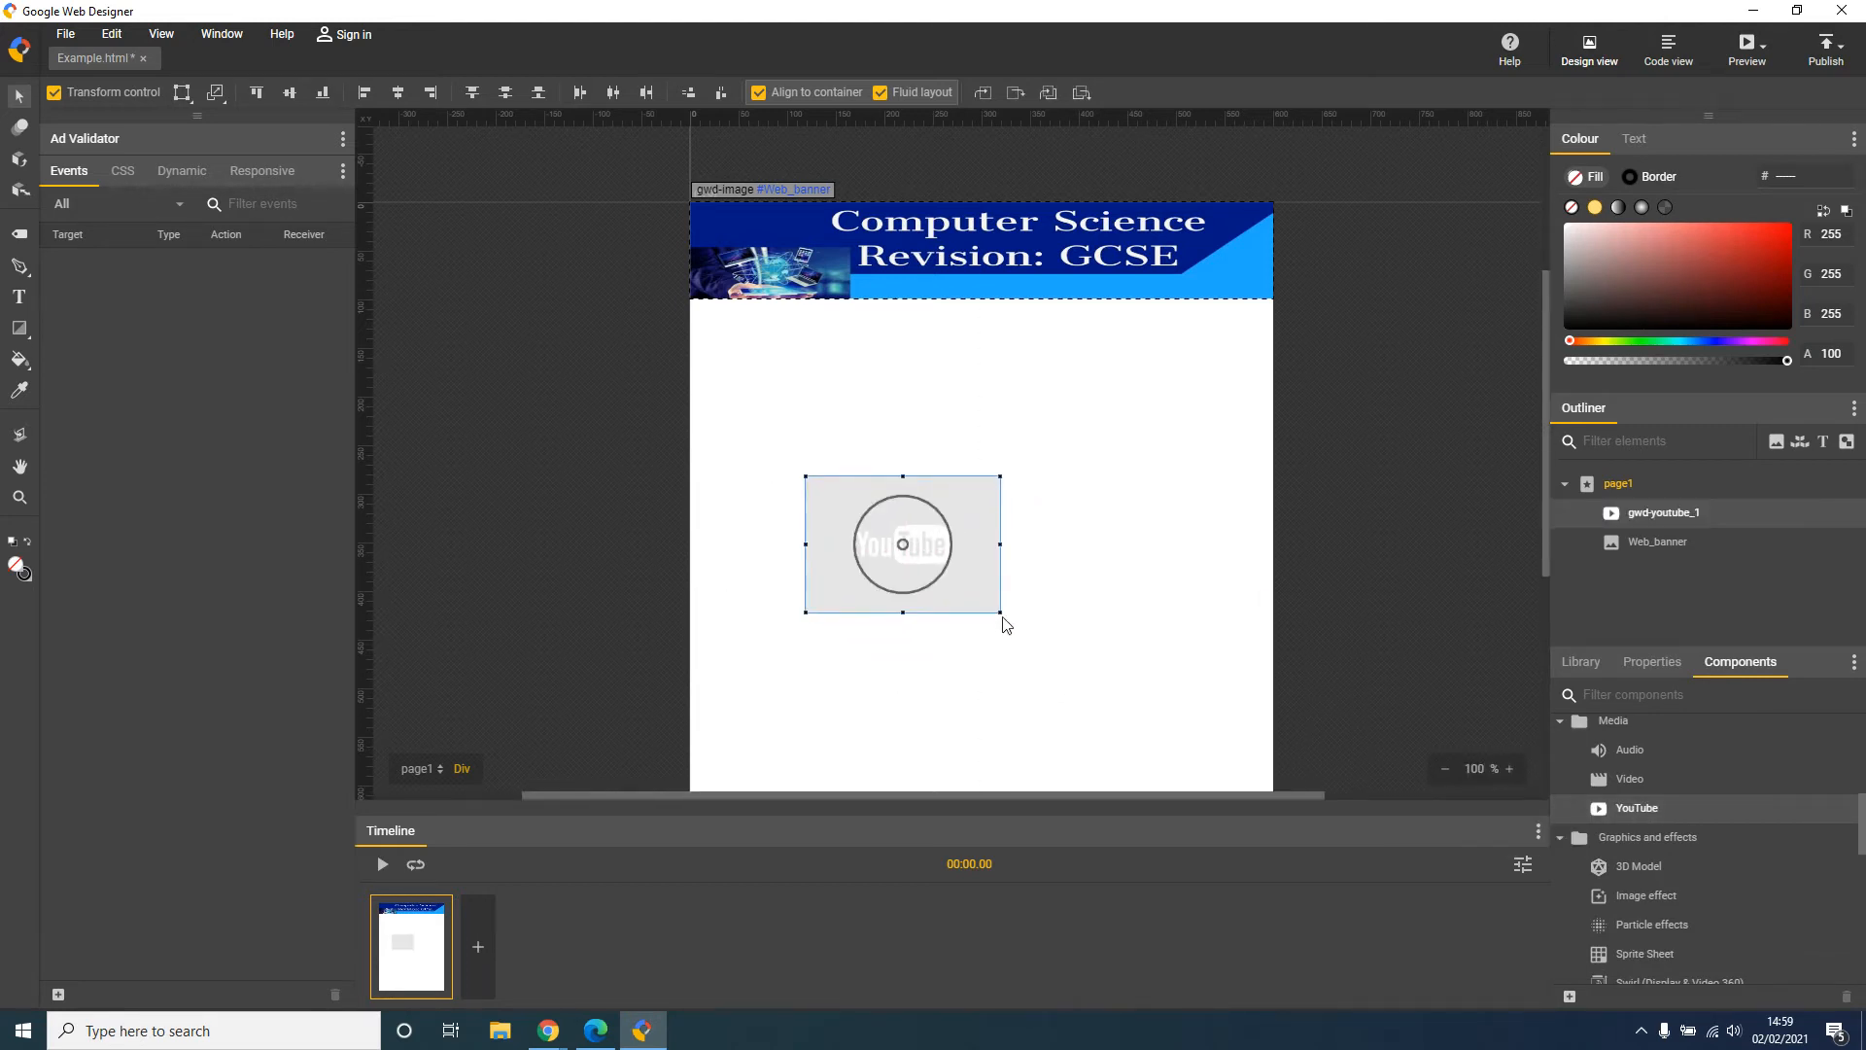
{"action": "mouse_move", "coordinate": [1003, 616]}
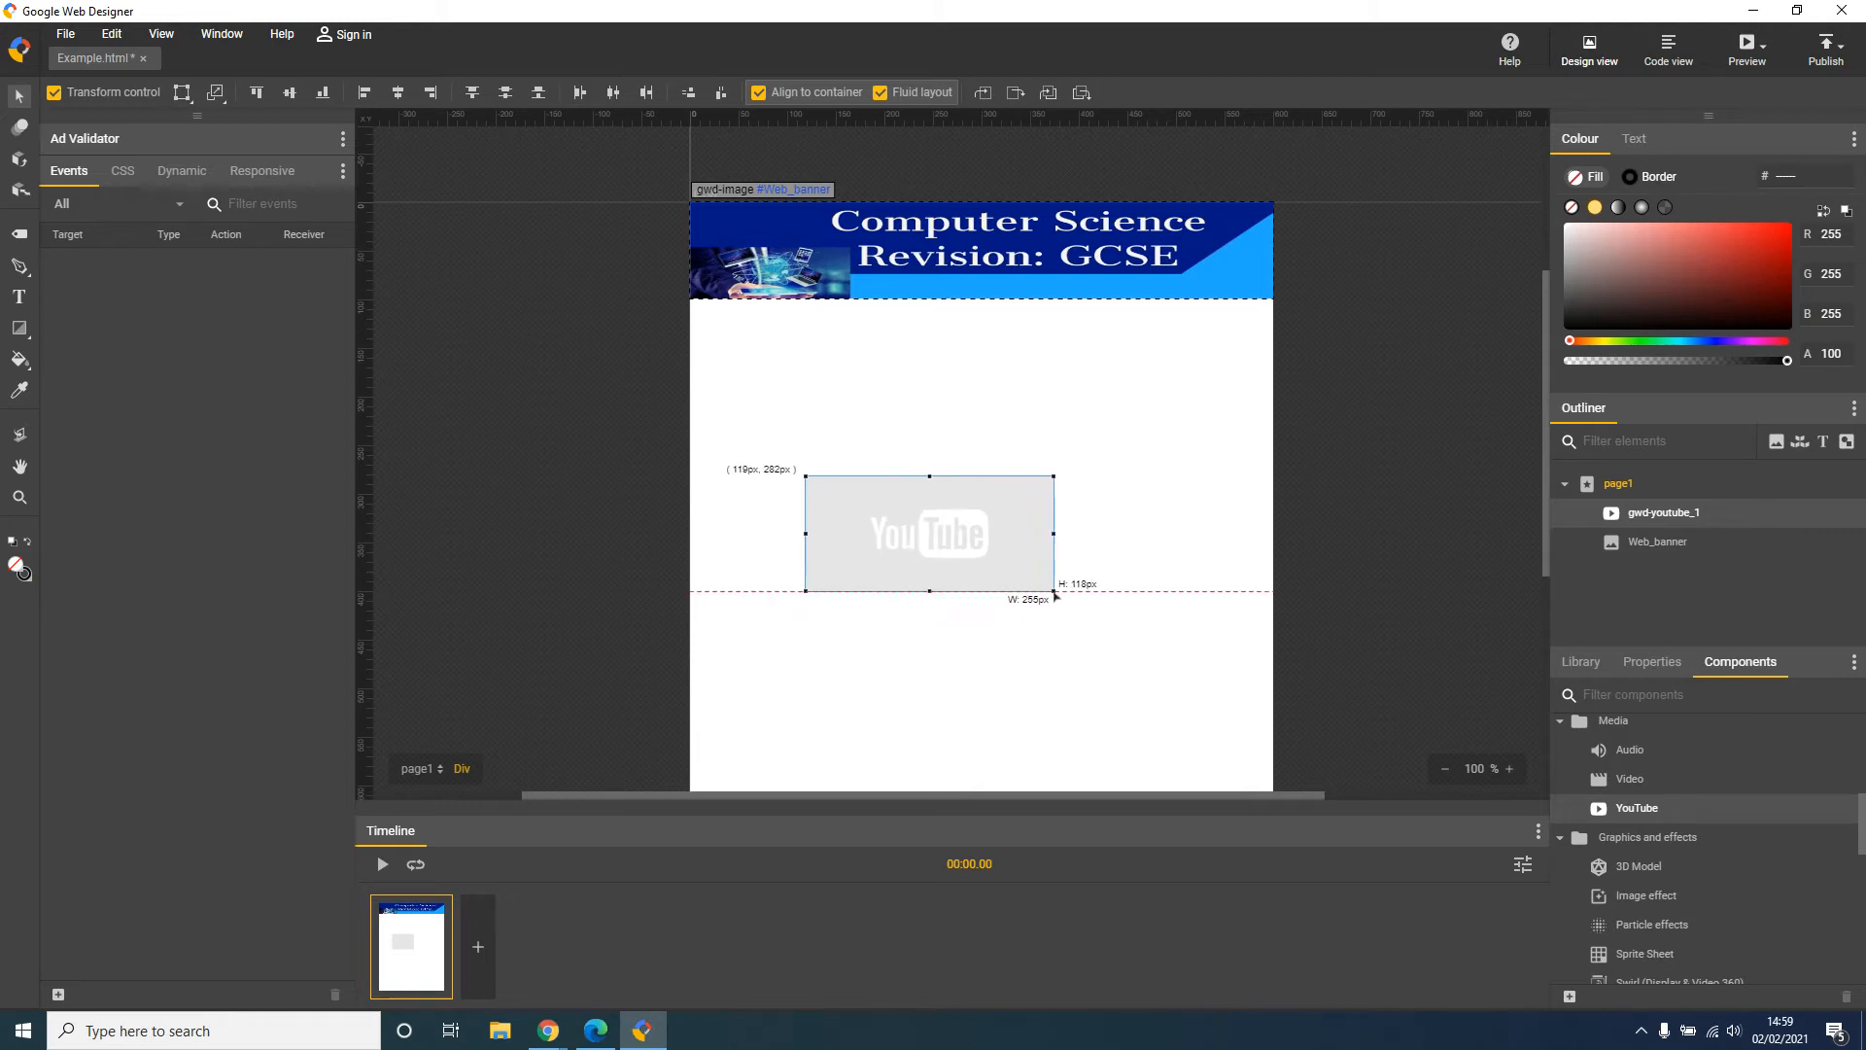
{"action": "left_click_drag", "start_coordinate": [929, 533], "coordinate": [1104, 468]}
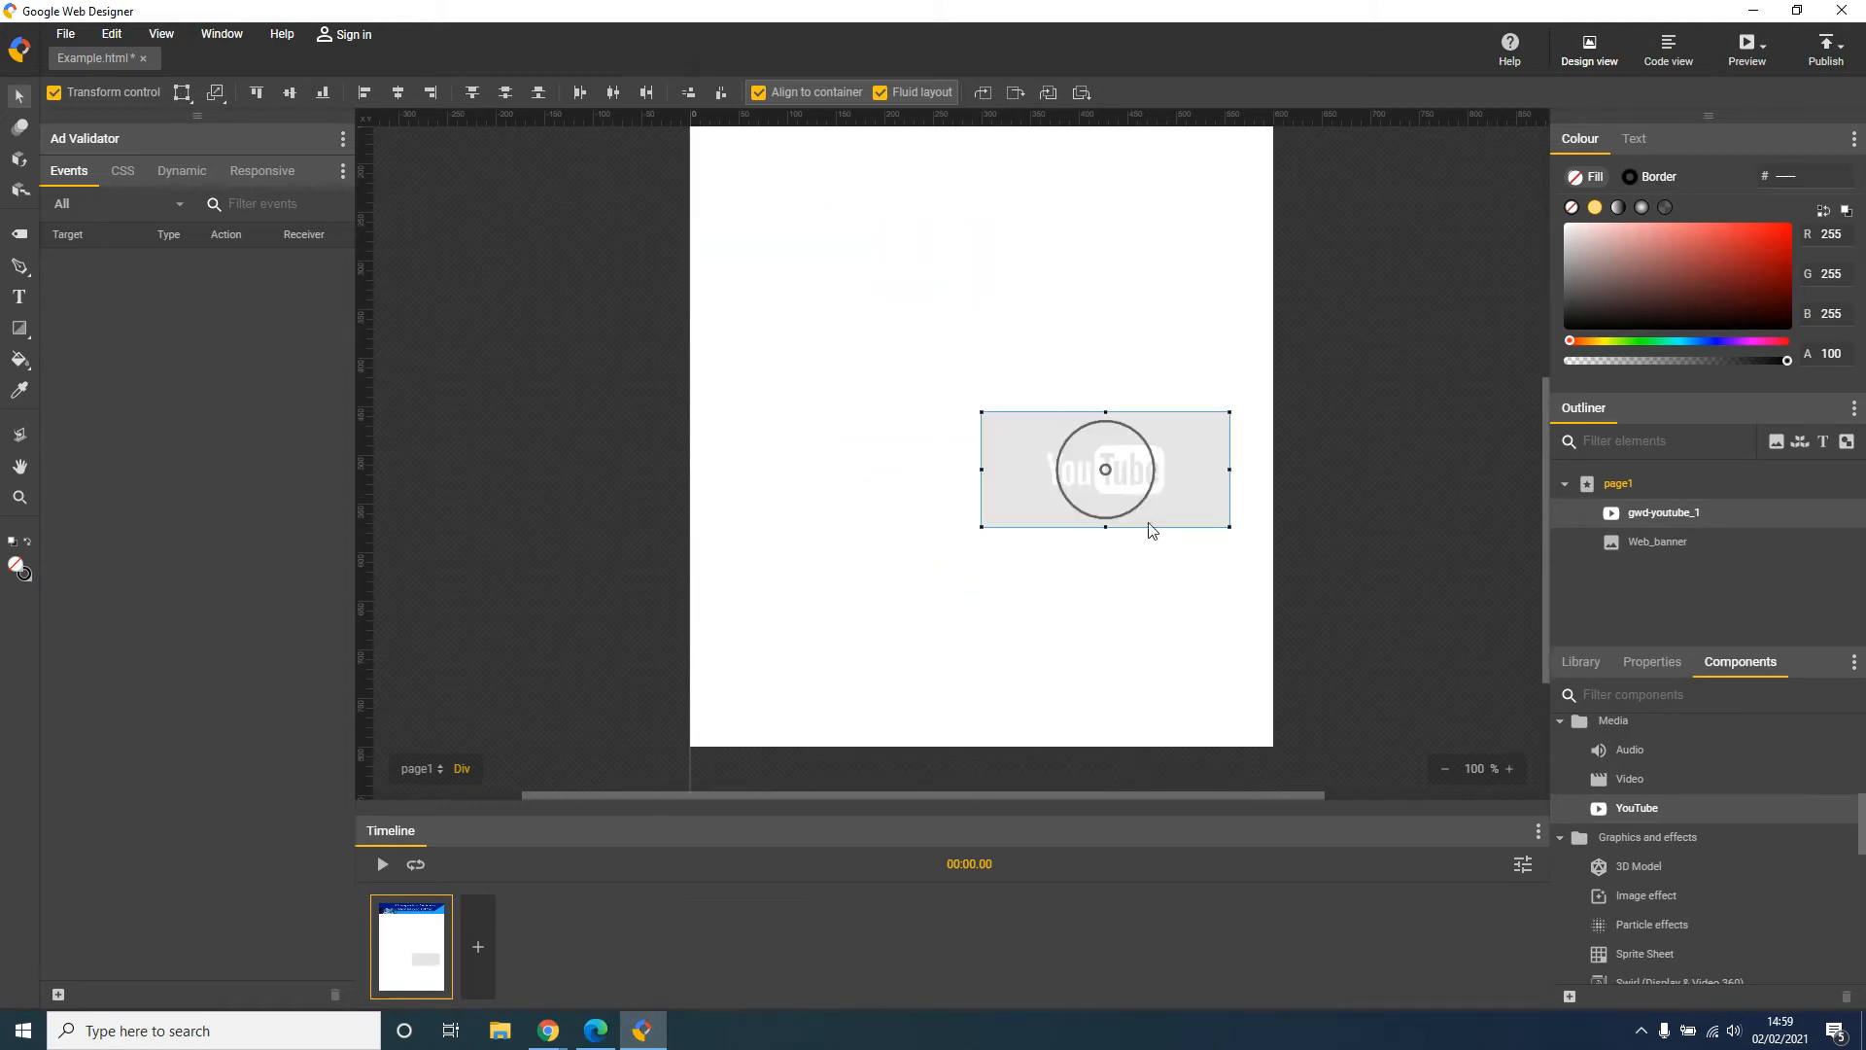
{"action": "left_click_drag", "start_coordinate": [1104, 468], "coordinate": [1109, 517]}
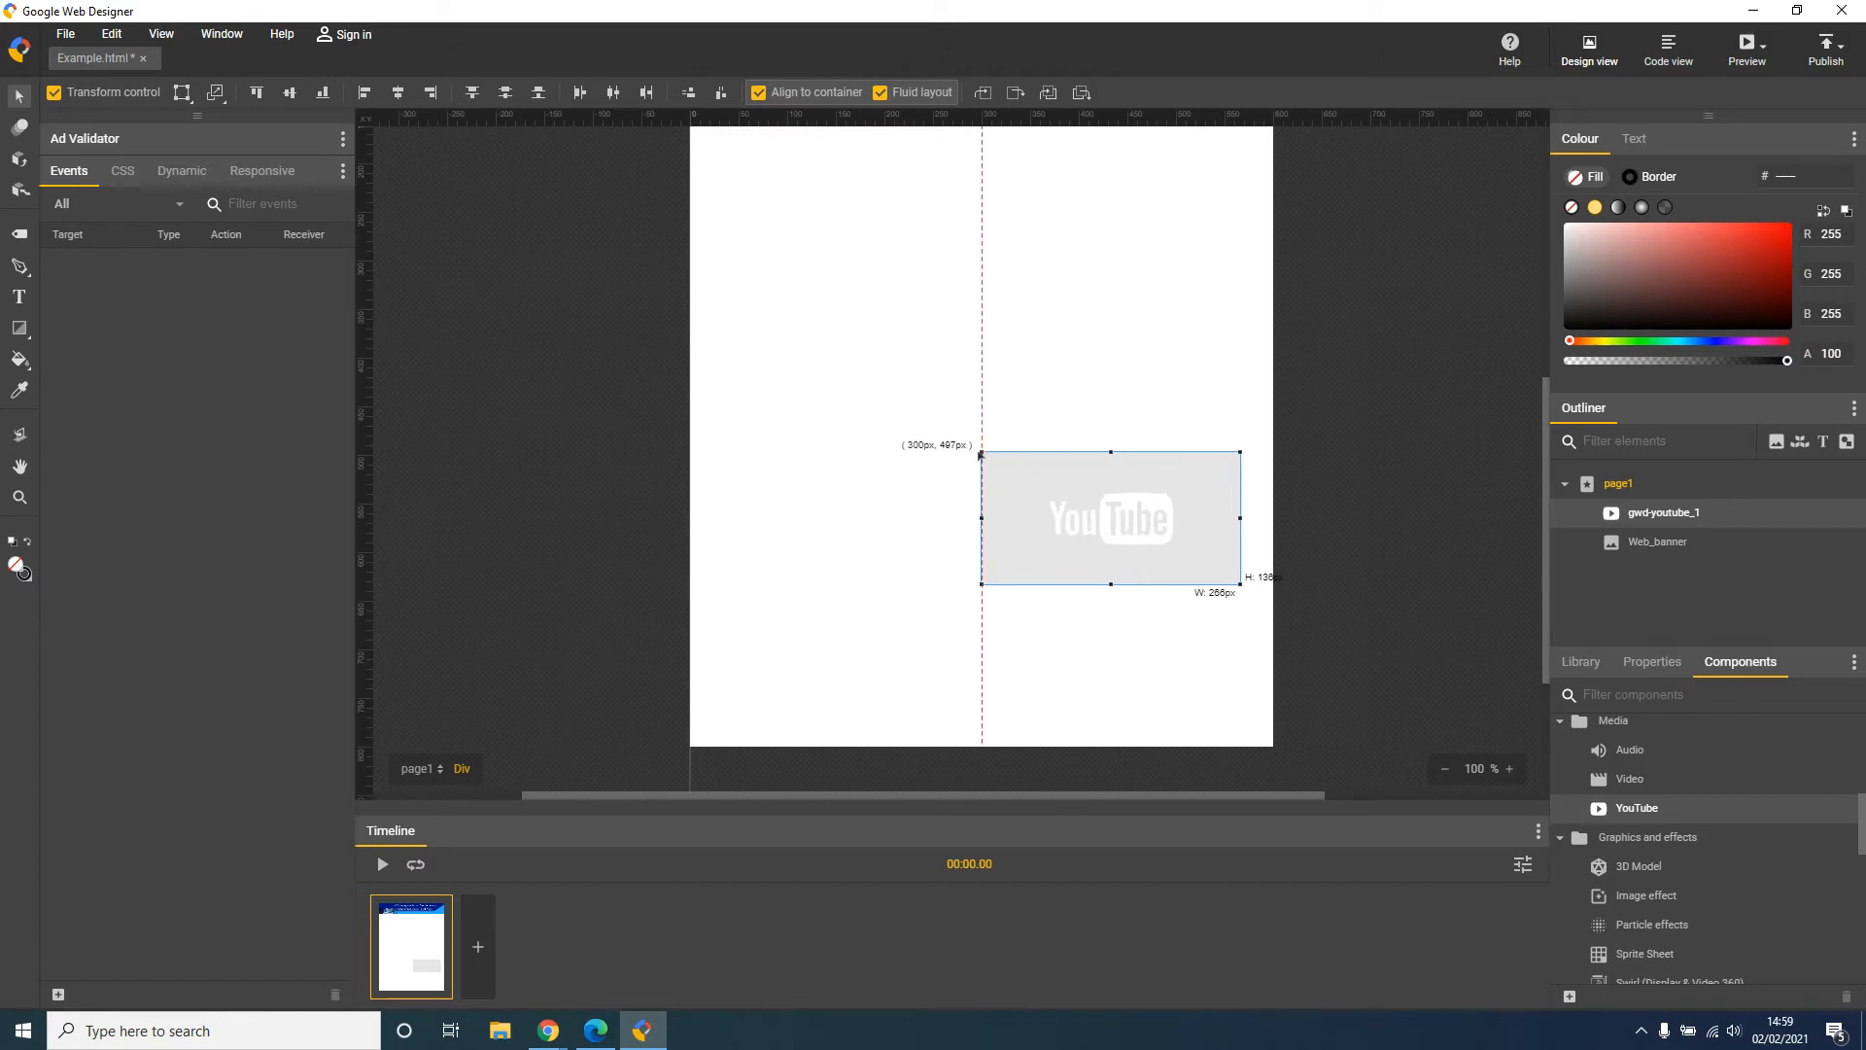
{"action": "left_click_drag", "start_coordinate": [1106, 517], "coordinate": [978, 603]}
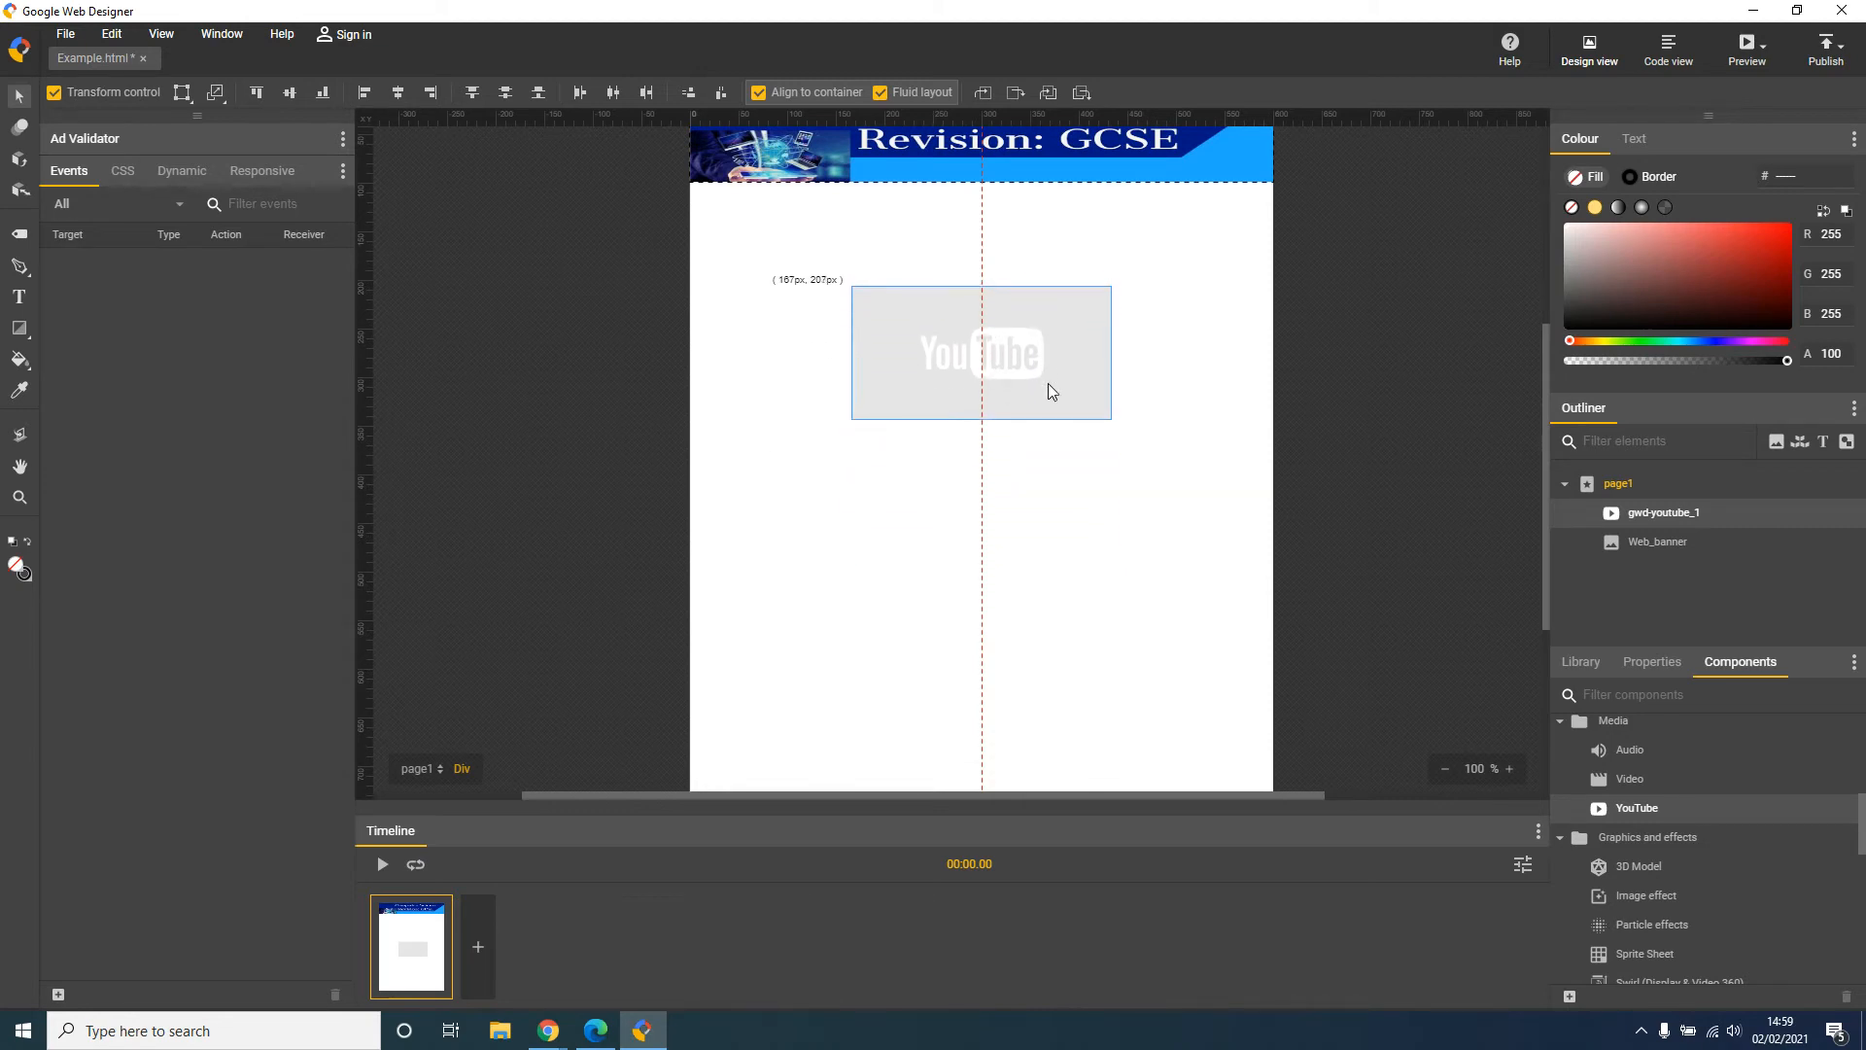
{"action": "left_click_drag", "start_coordinate": [980, 352], "coordinate": [980, 616]}
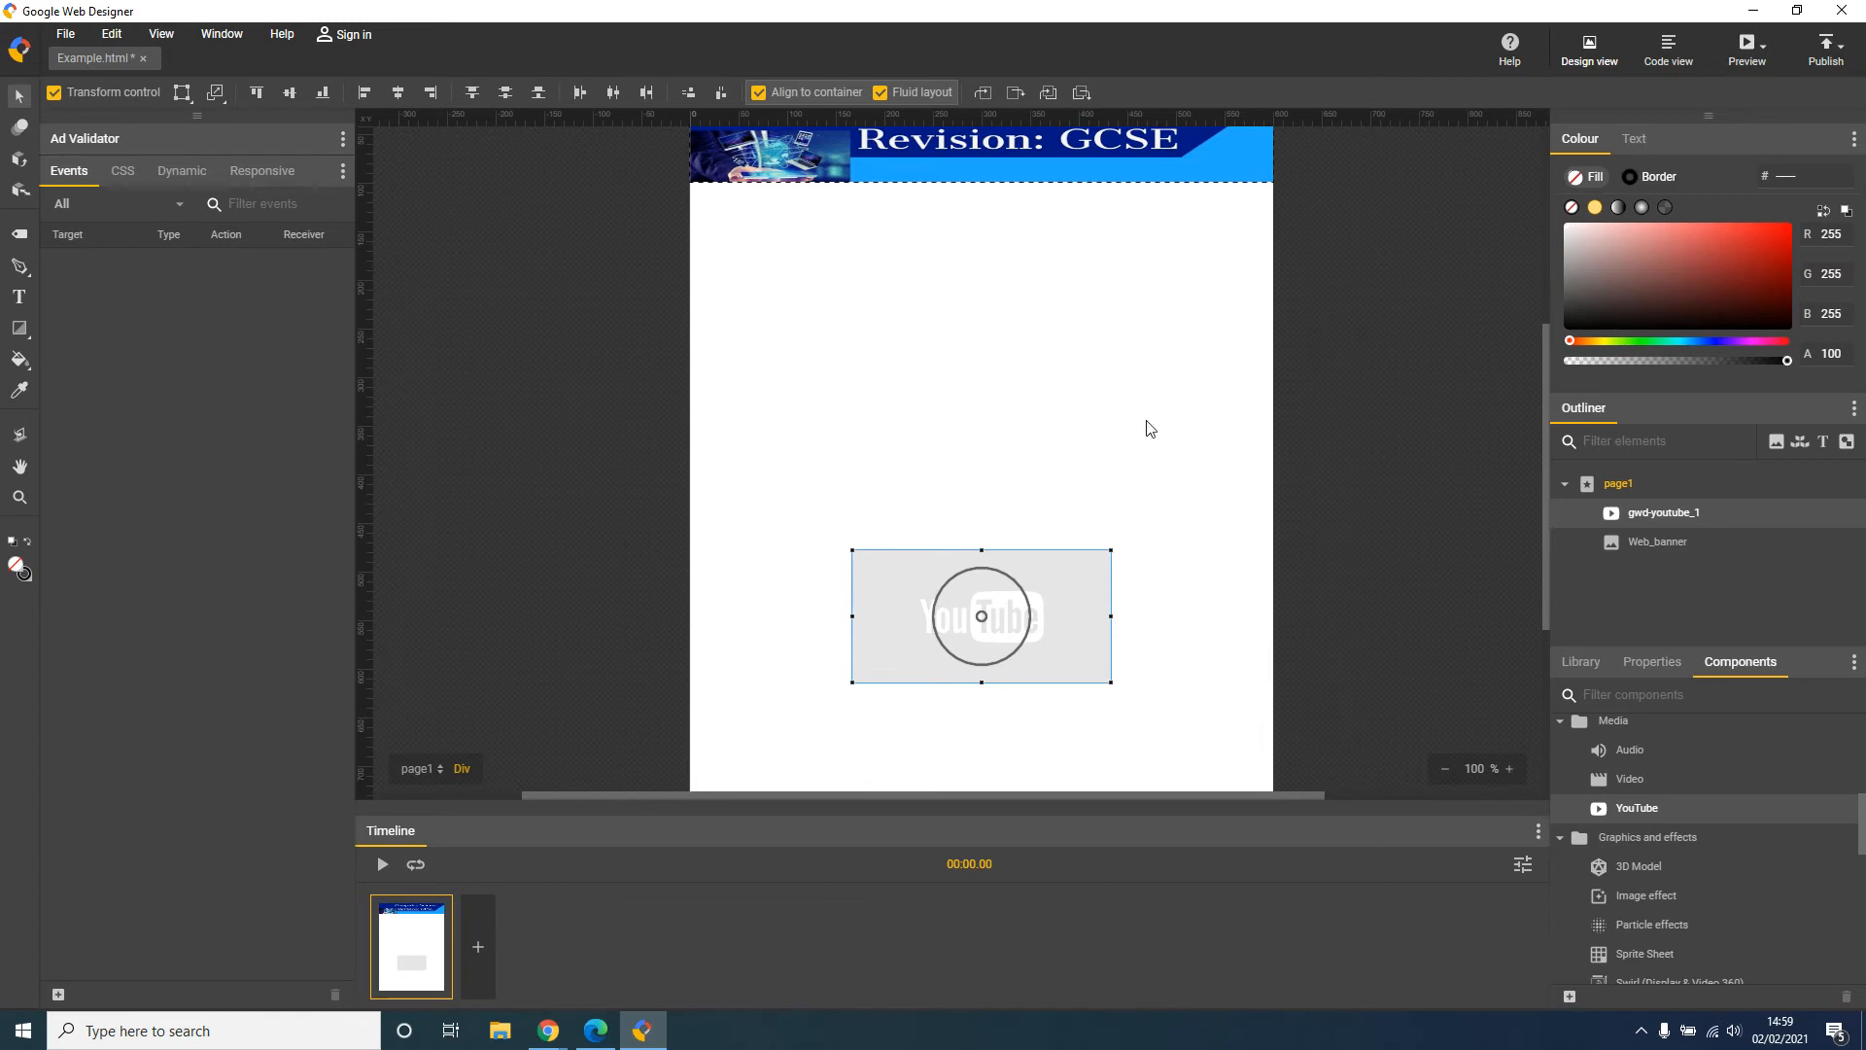
{"action": "mouse_move", "coordinate": [1024, 268]}
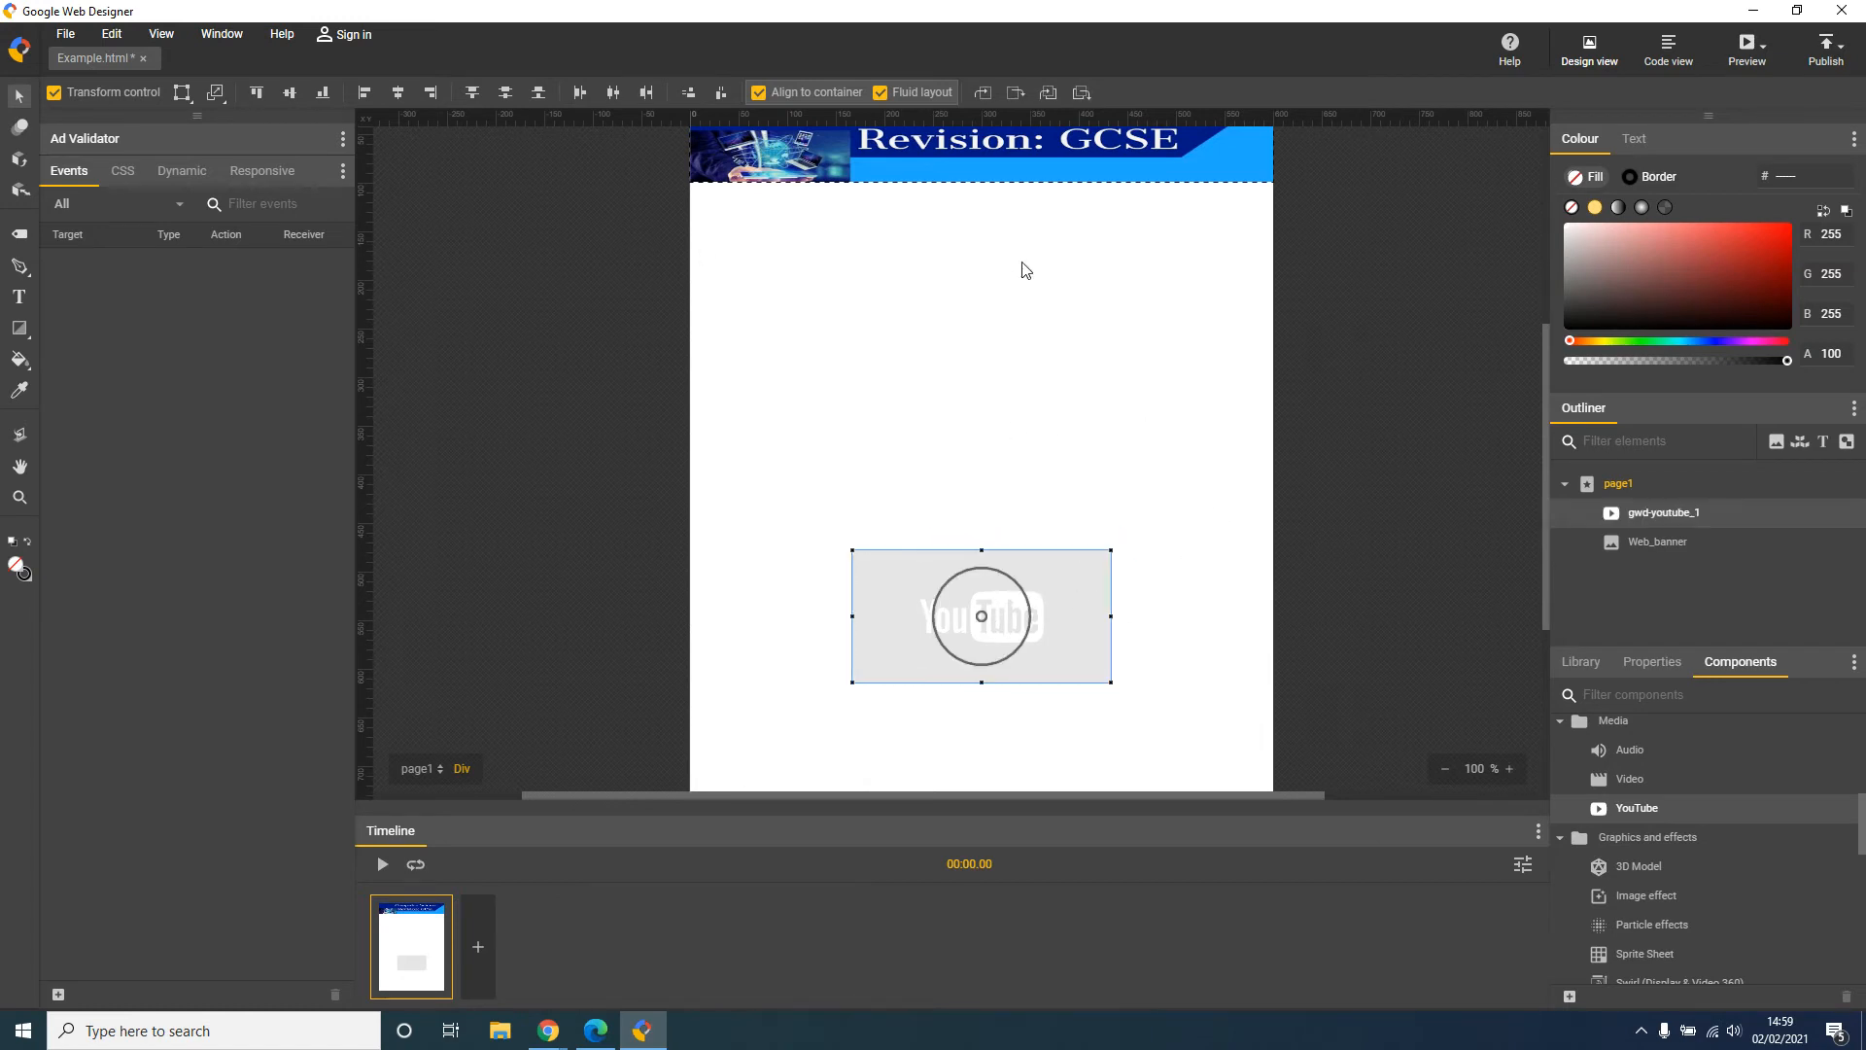
{"action": "mouse_move", "coordinate": [1069, 610]}
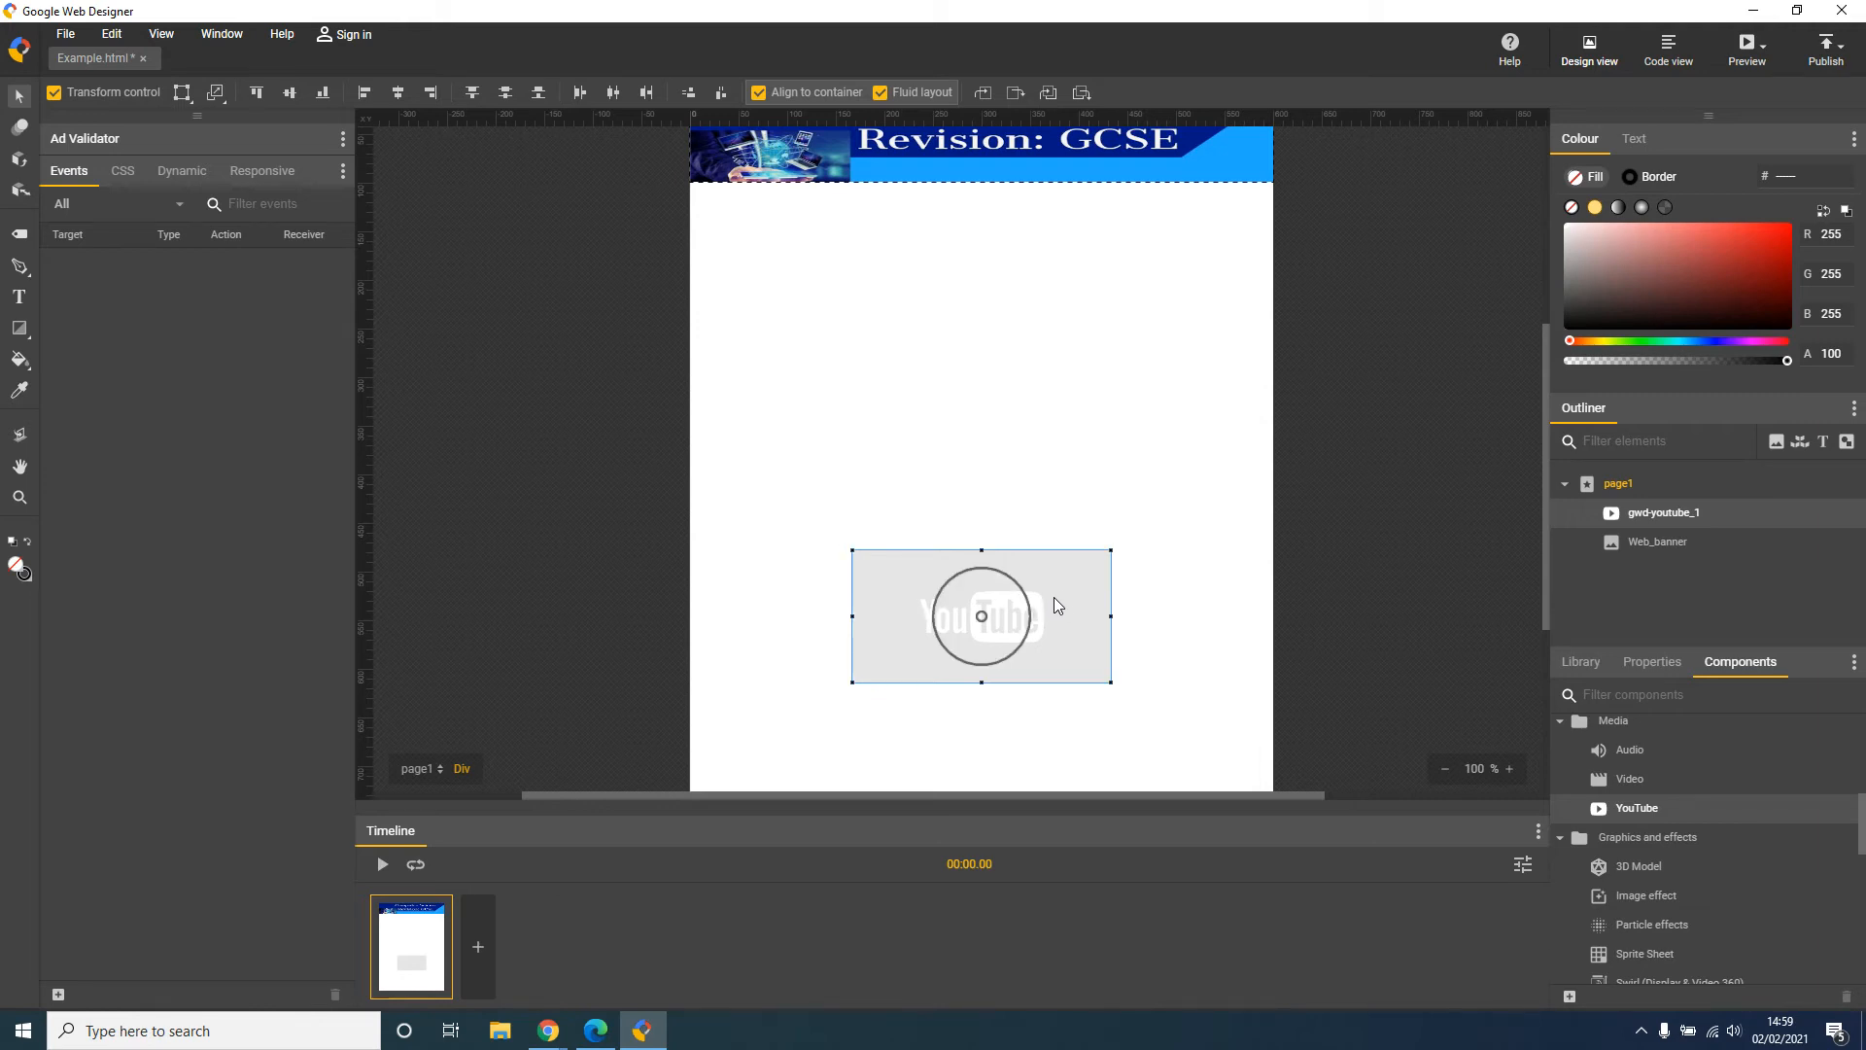
{"action": "mouse_move", "coordinate": [1104, 660]}
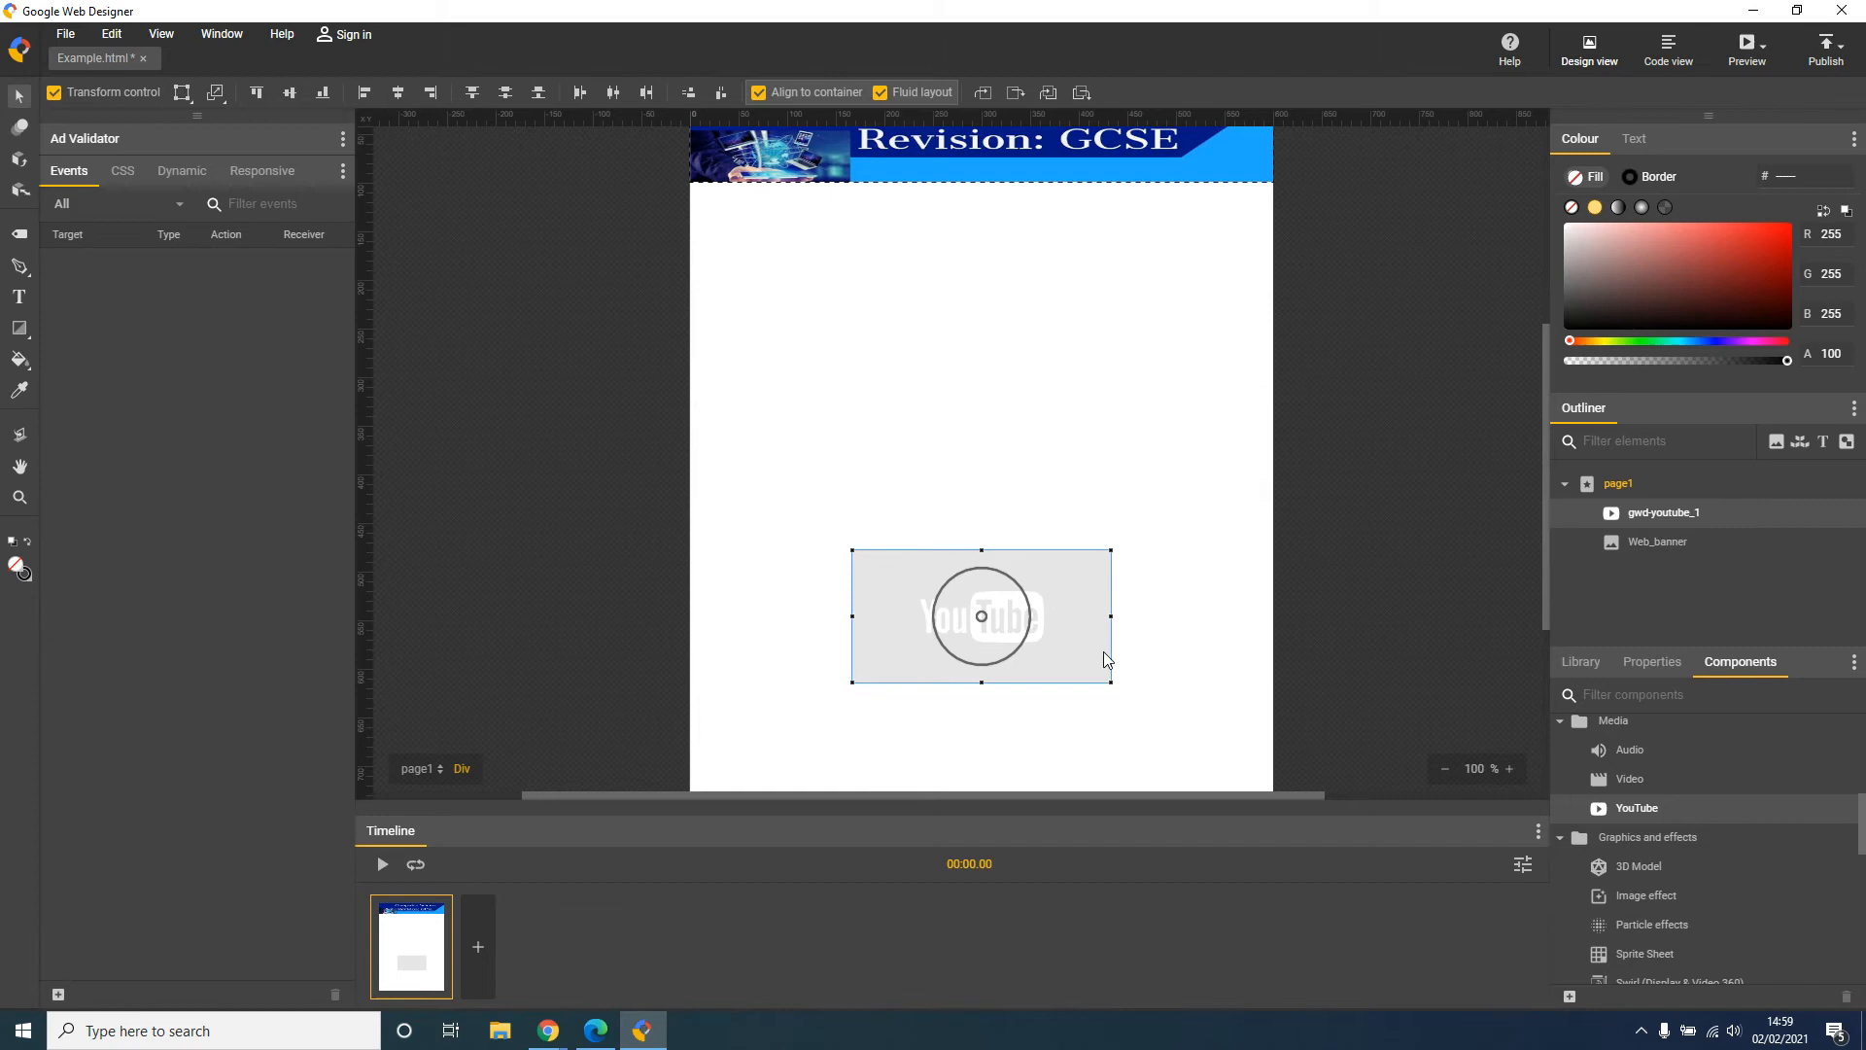
{"action": "mouse_move", "coordinate": [1092, 605]}
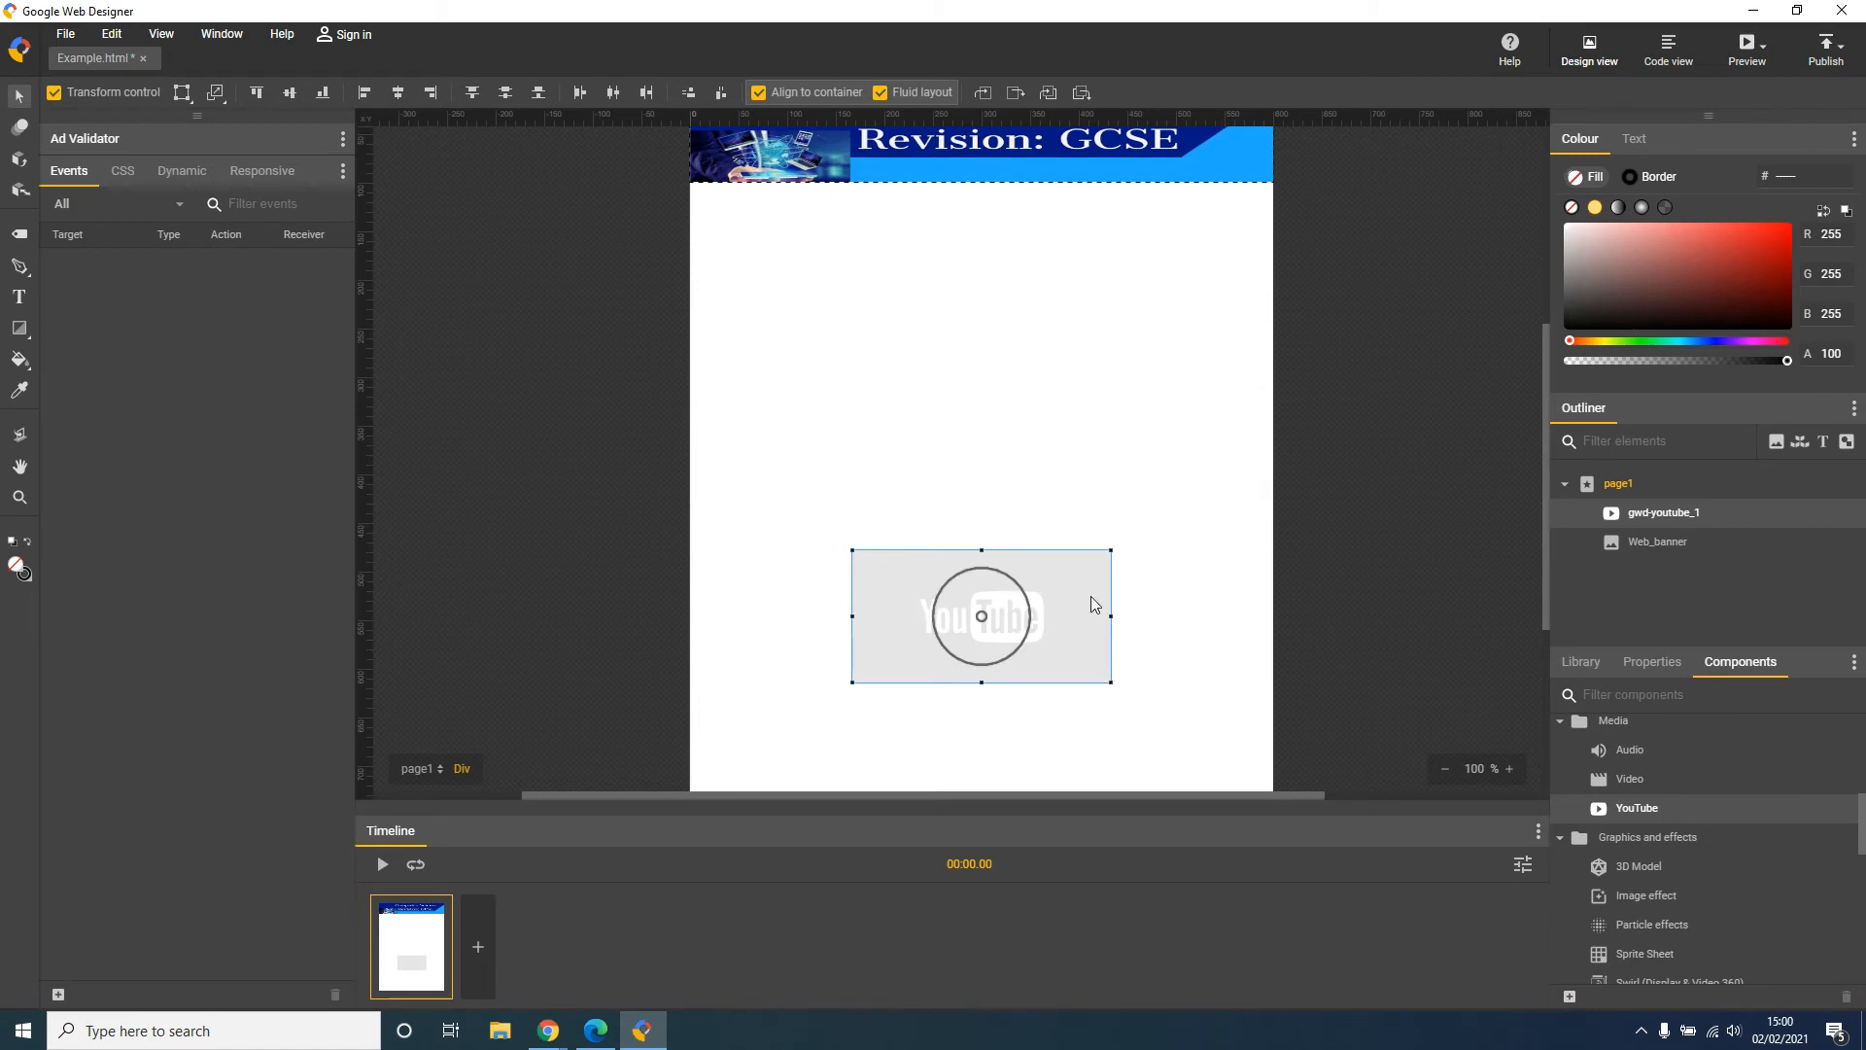
{"action": "left_click", "coordinate": [1652, 661]}
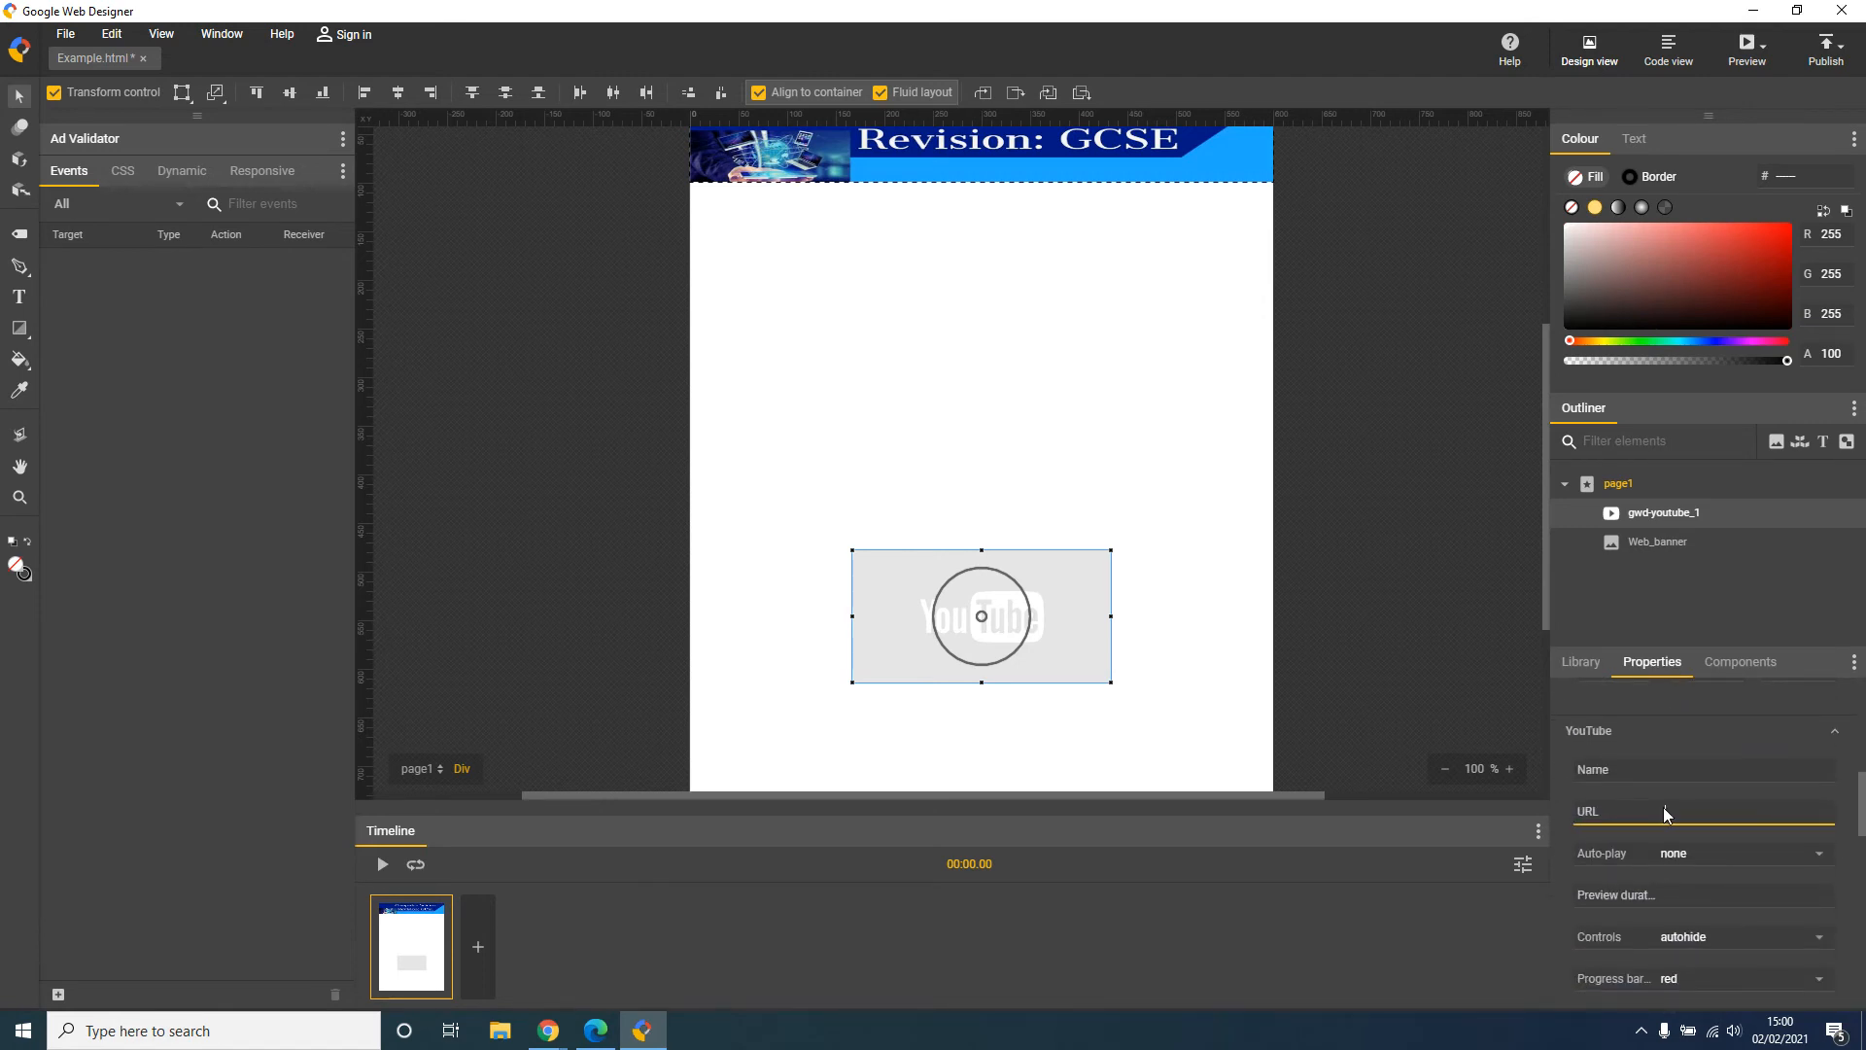
{"action": "left_click", "coordinate": [1703, 812]}
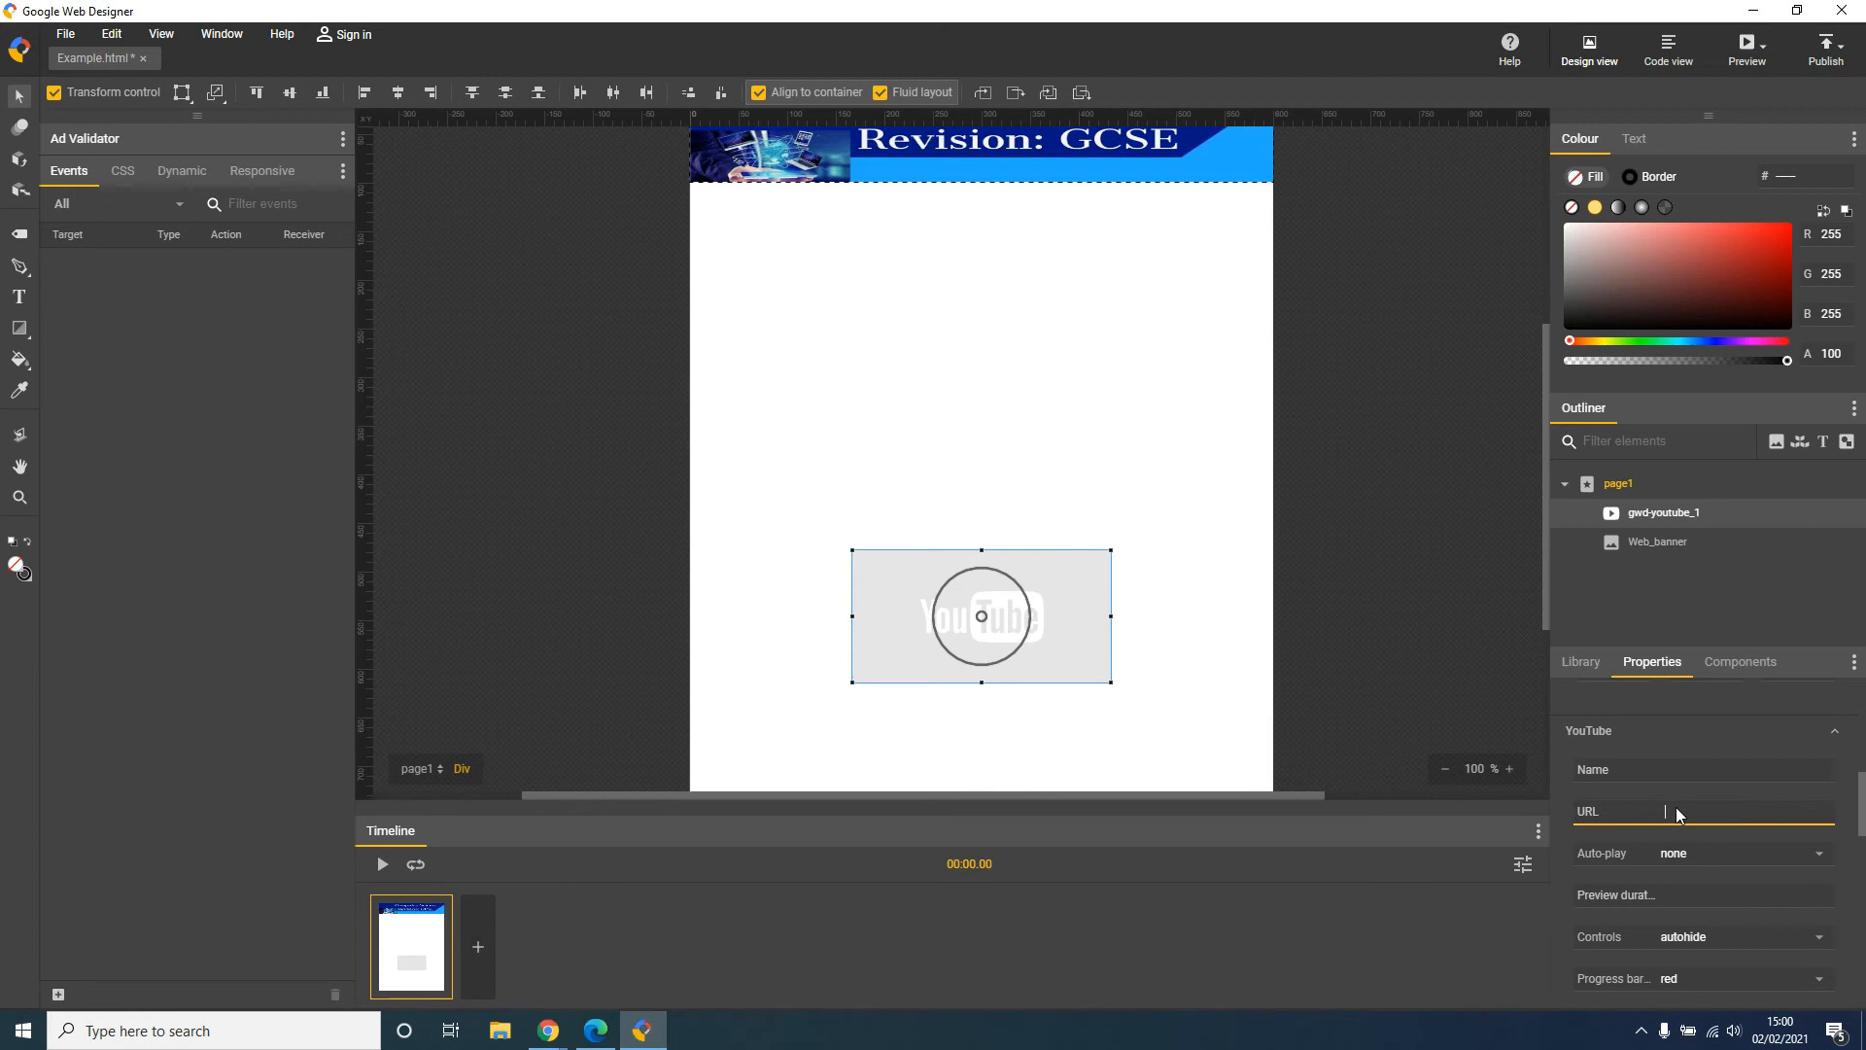
{"action": "type", "text": "https://youtu.be/dhQOkkZXu5w"}
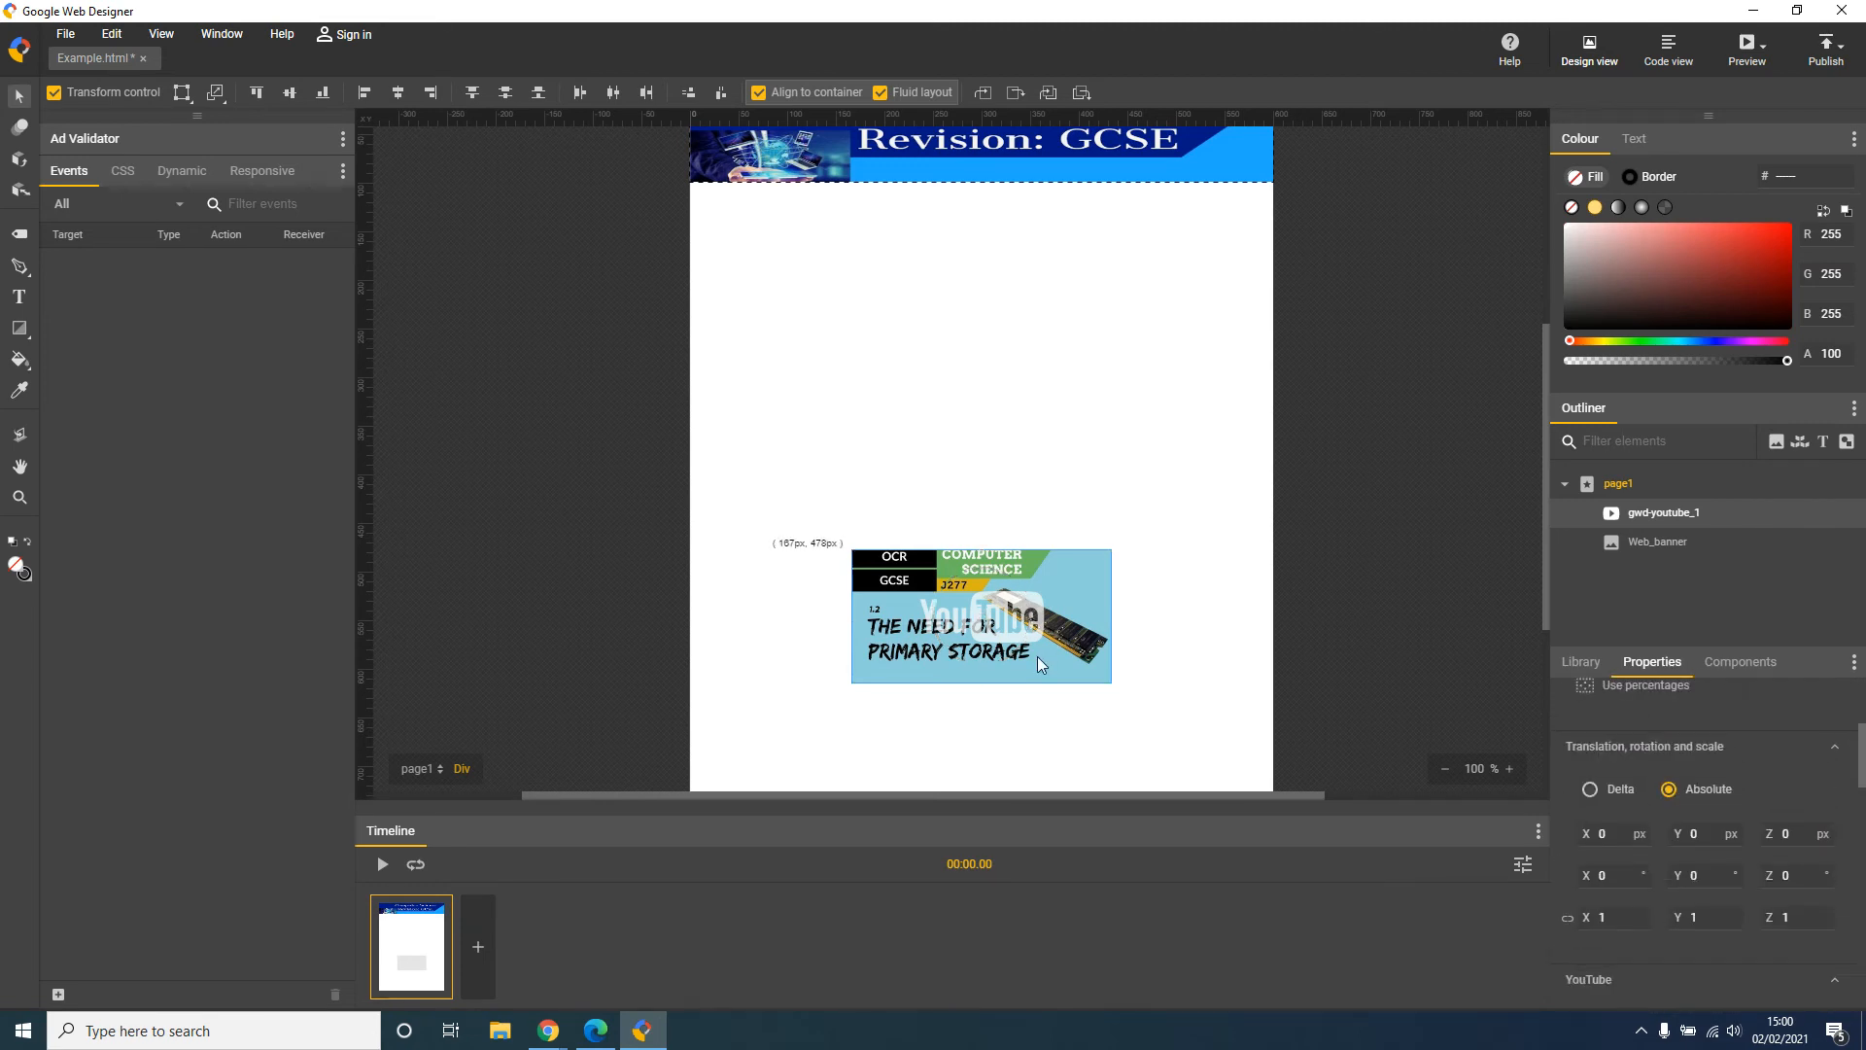
{"action": "left_click", "coordinate": [978, 616]}
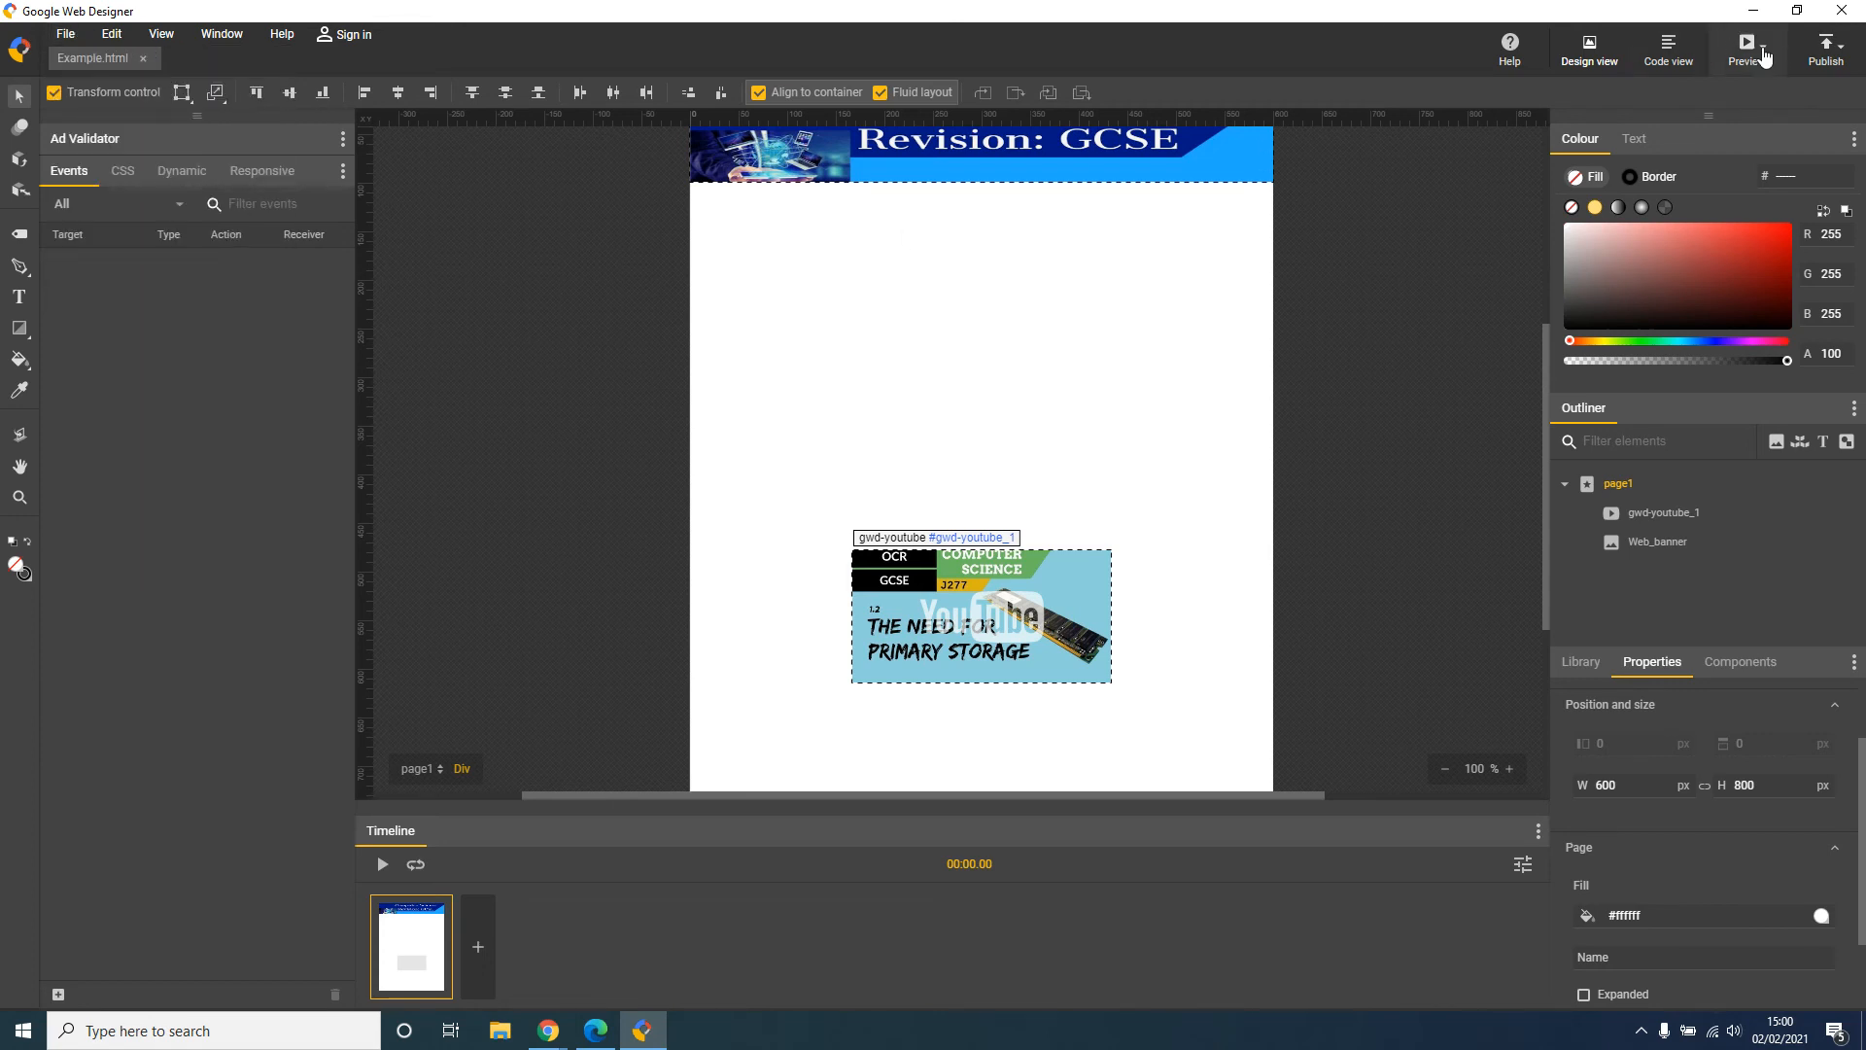
Preview the finished banner-and-video page in Chrome
{"action": "left_click", "coordinate": [1749, 45]}
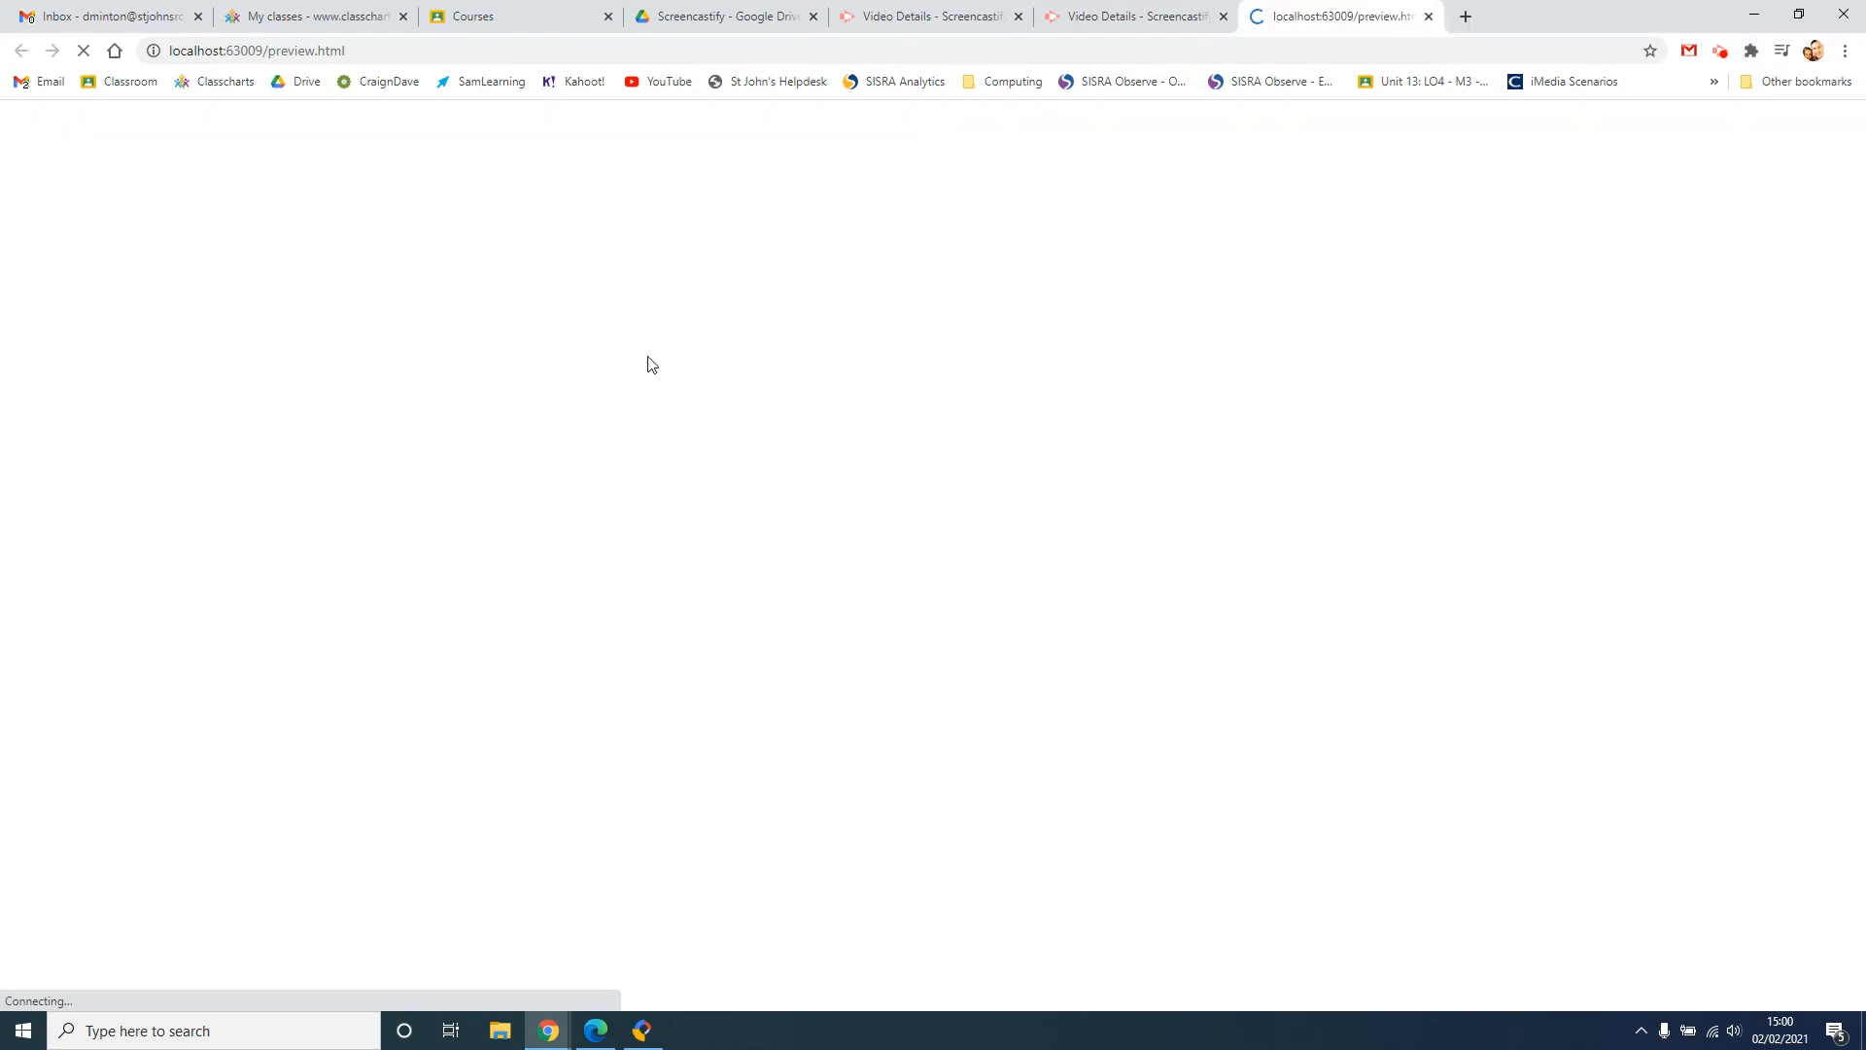